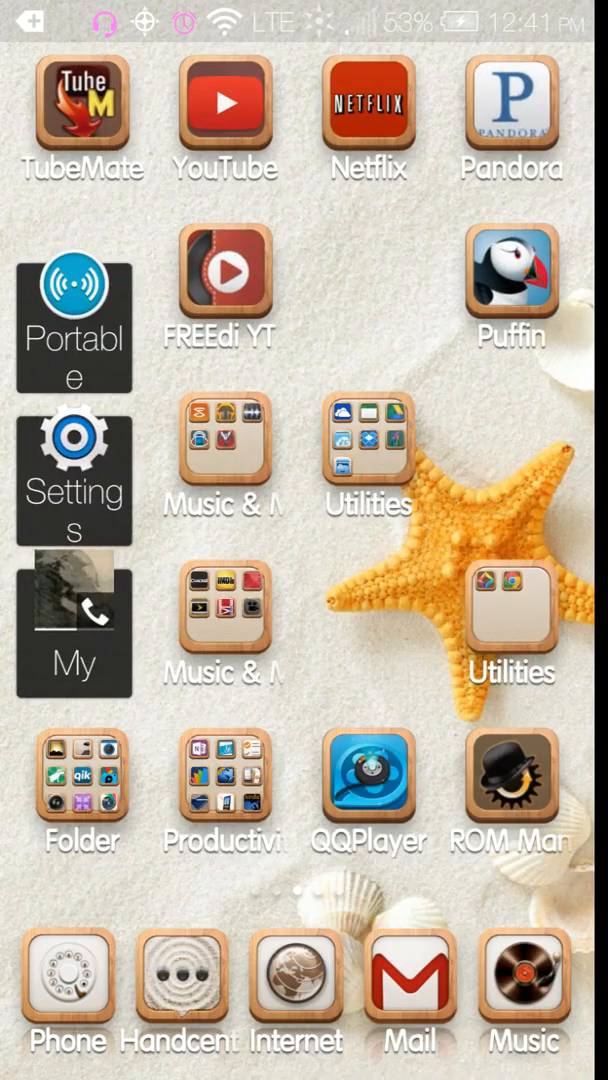
# Swipe to the home screen page with the clock, weather widget and GrooVe IP shortcut.
pyautogui.hscroll(-3)
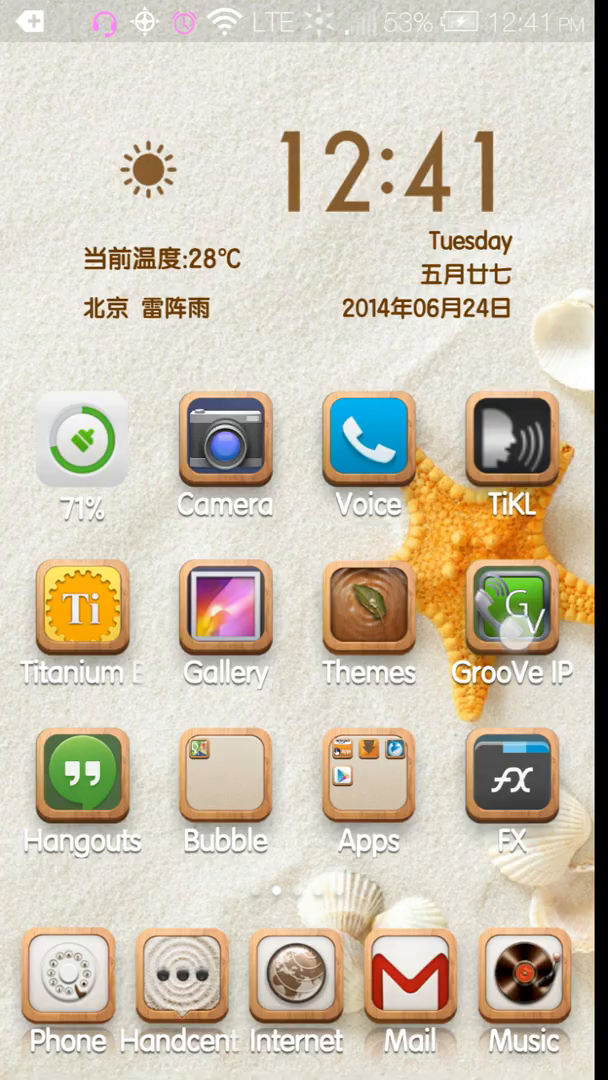
pyautogui.click(512, 612)
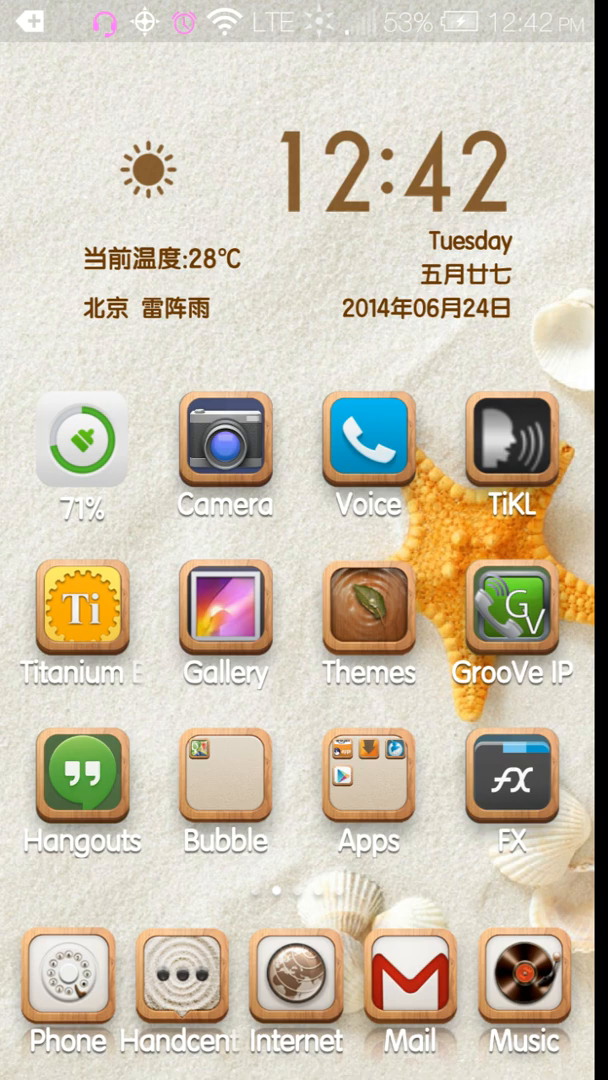
# Reach Android system Settings from the notification shade's quick settings.
pyautogui.moveTo(300, 4); pyautogui.dragTo(300, 400)
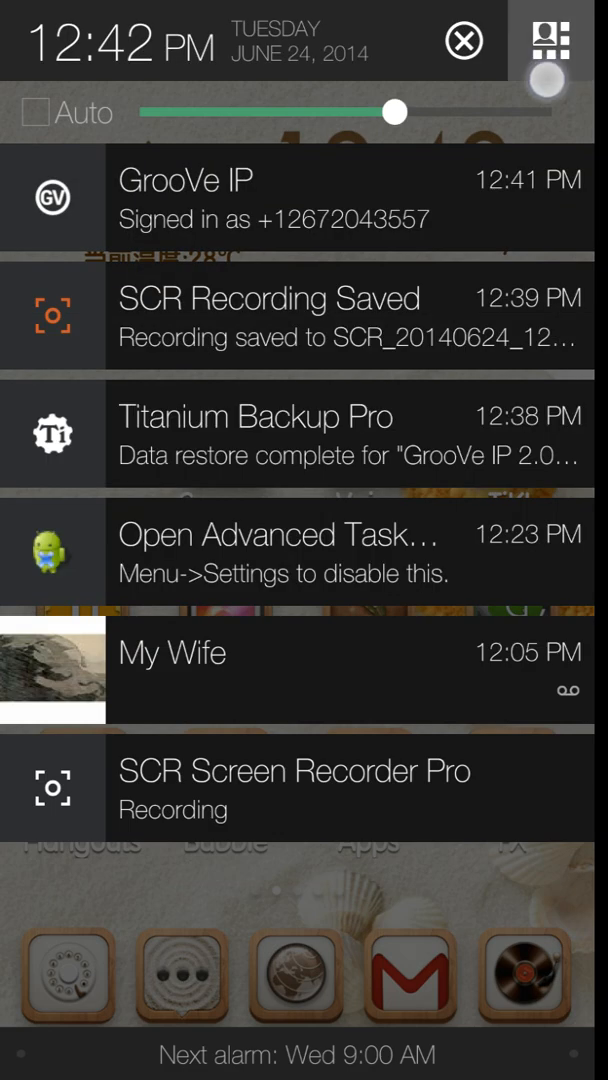
pyautogui.click(548, 40)
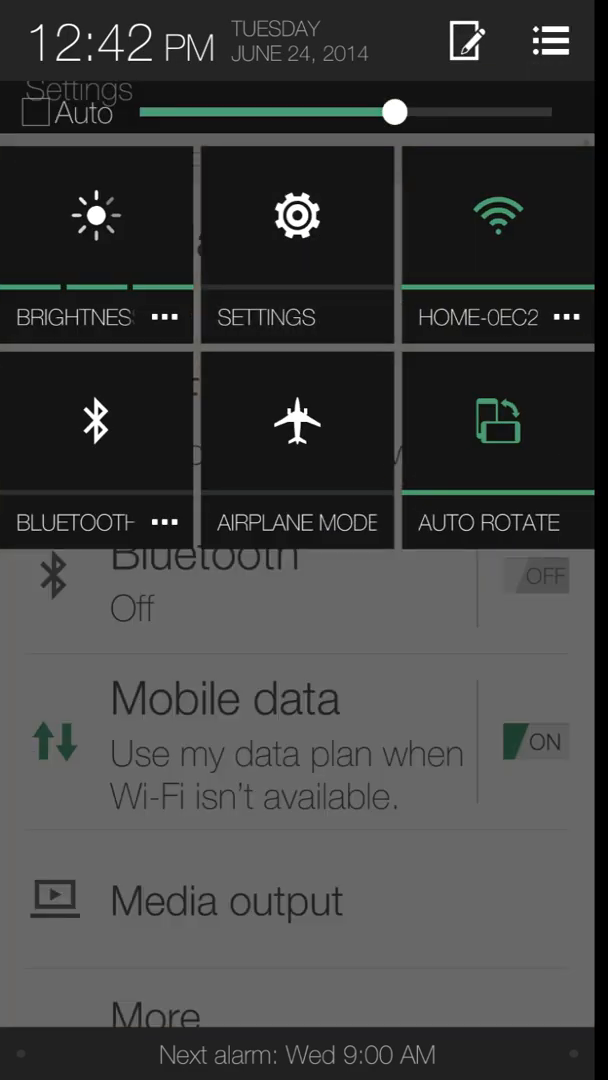
pyautogui.click(296, 216)
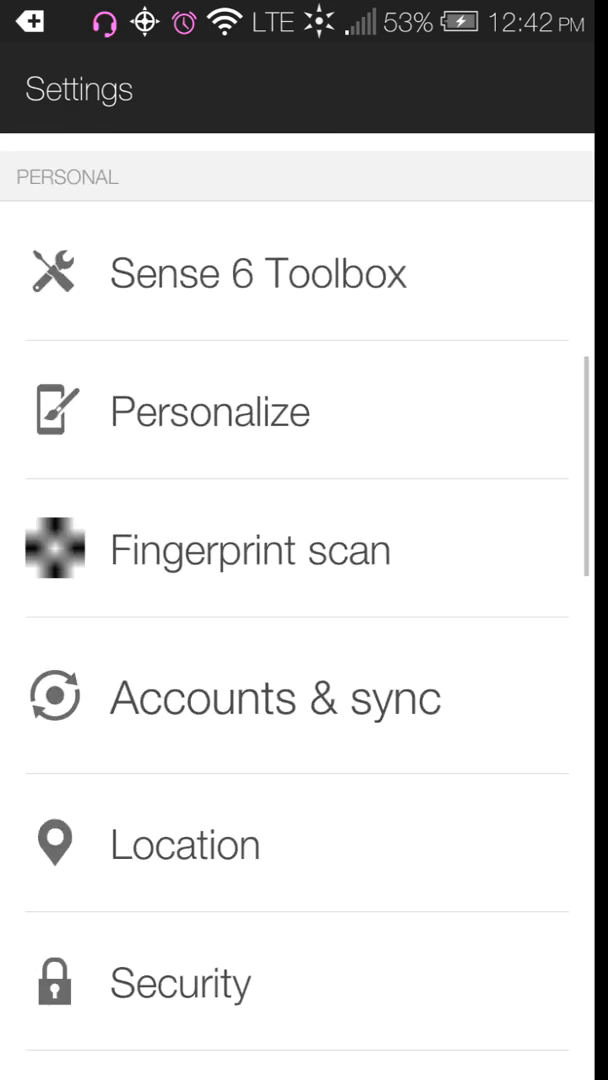
# Open Apps and scroll the Downloaded list down to the GrooVe IP entry.
pyautogui.scroll(-3)
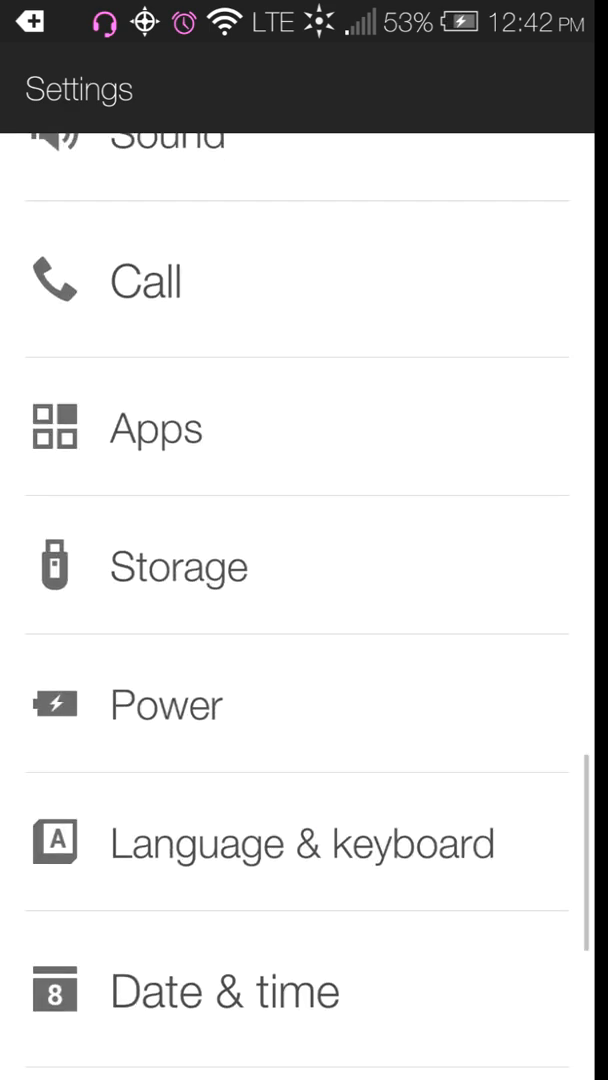
pyautogui.click(154, 428)
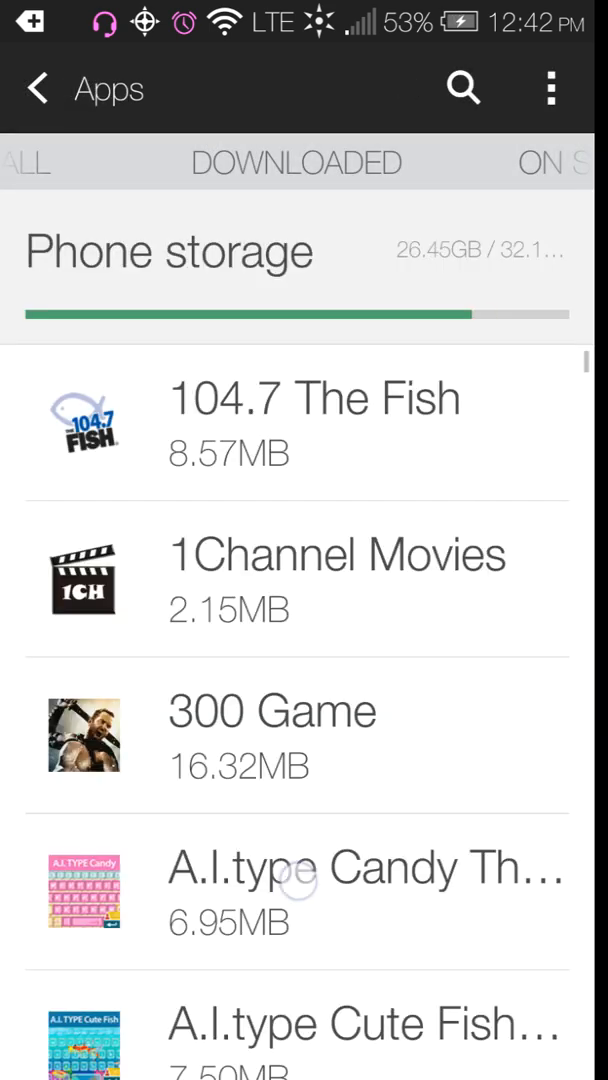
pyautogui.scroll(-3)
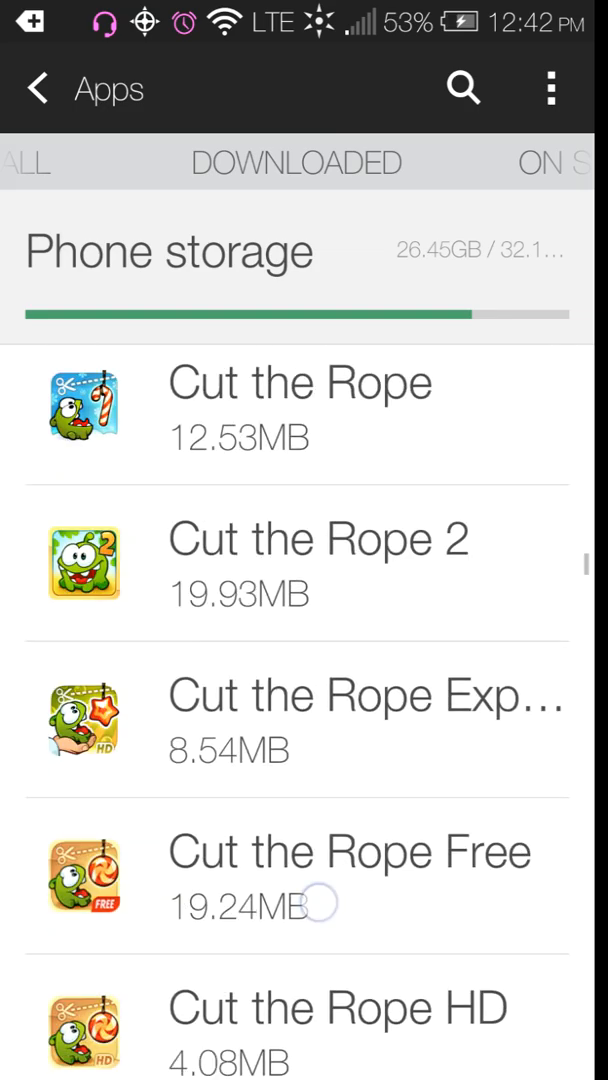
pyautogui.scroll(-3)
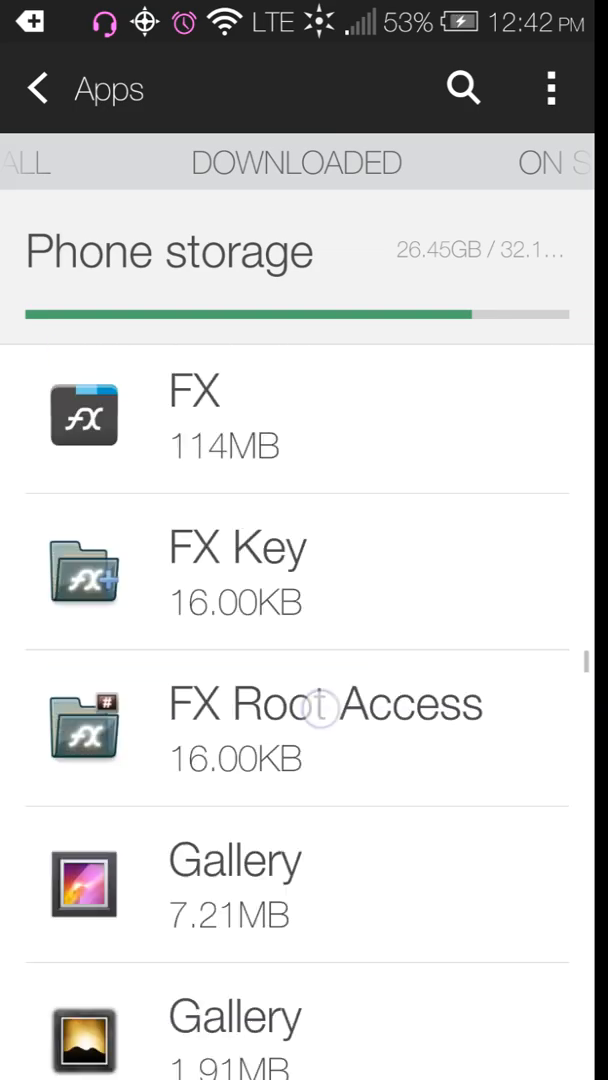
pyautogui.scroll(-3)
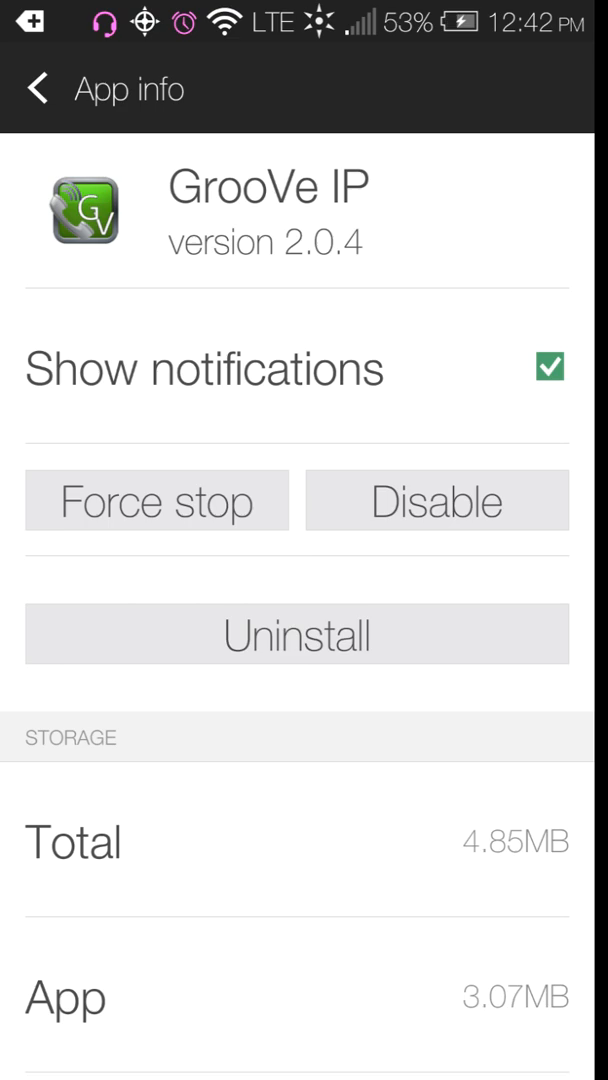
# Return to the home screen and launch GrooVe IP from its shortcut.
pyautogui.click(40, 88)
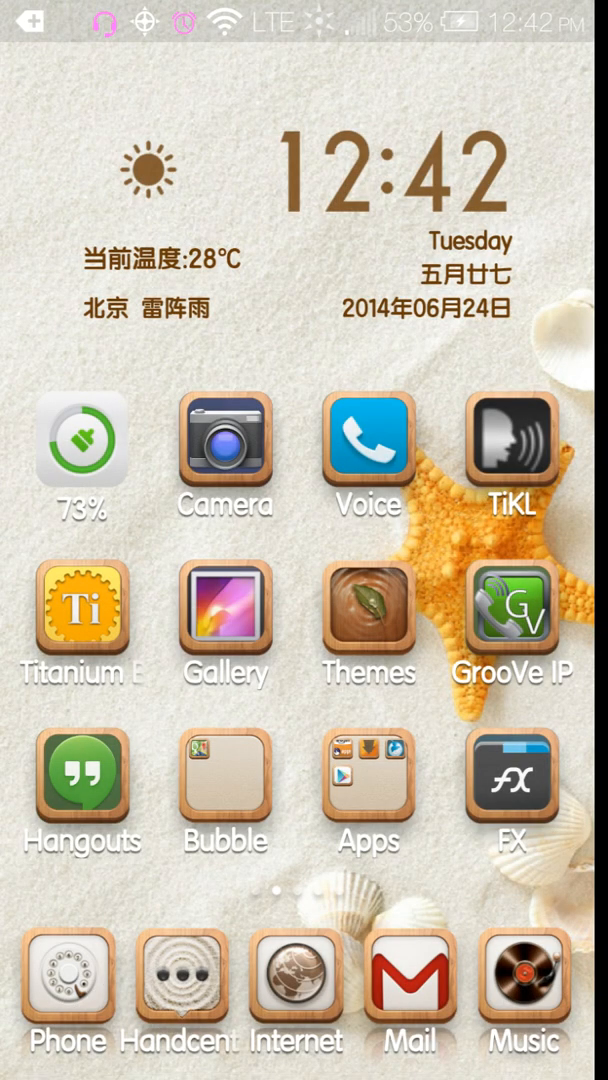
pyautogui.click(510, 610)
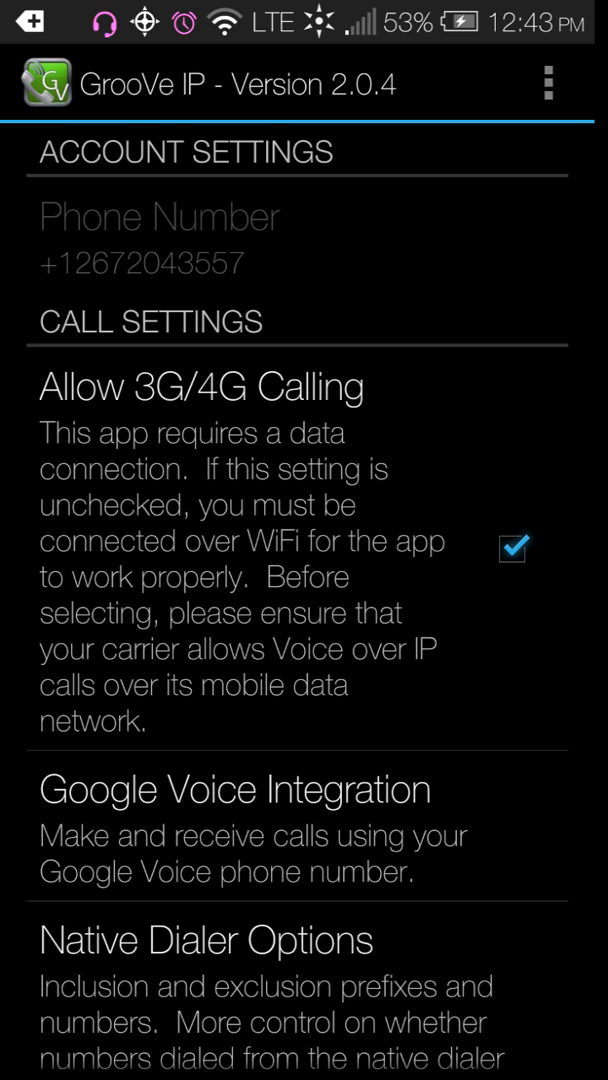
# Look at the Google Voice Integration settings, then back out to the GrooVe IP dialer.
pyautogui.click(244, 788)
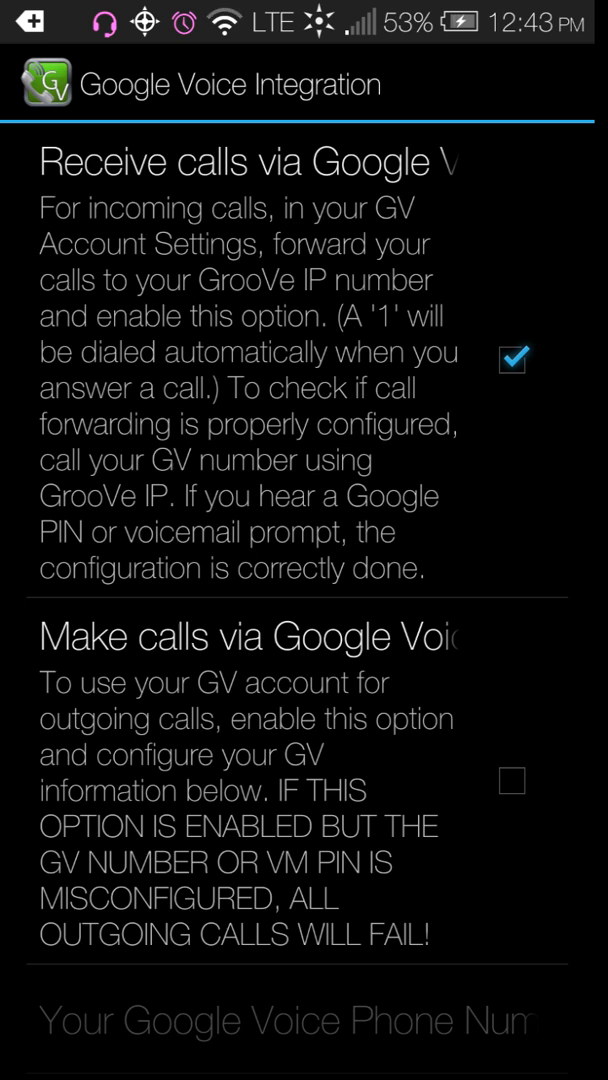
pyautogui.press('back')
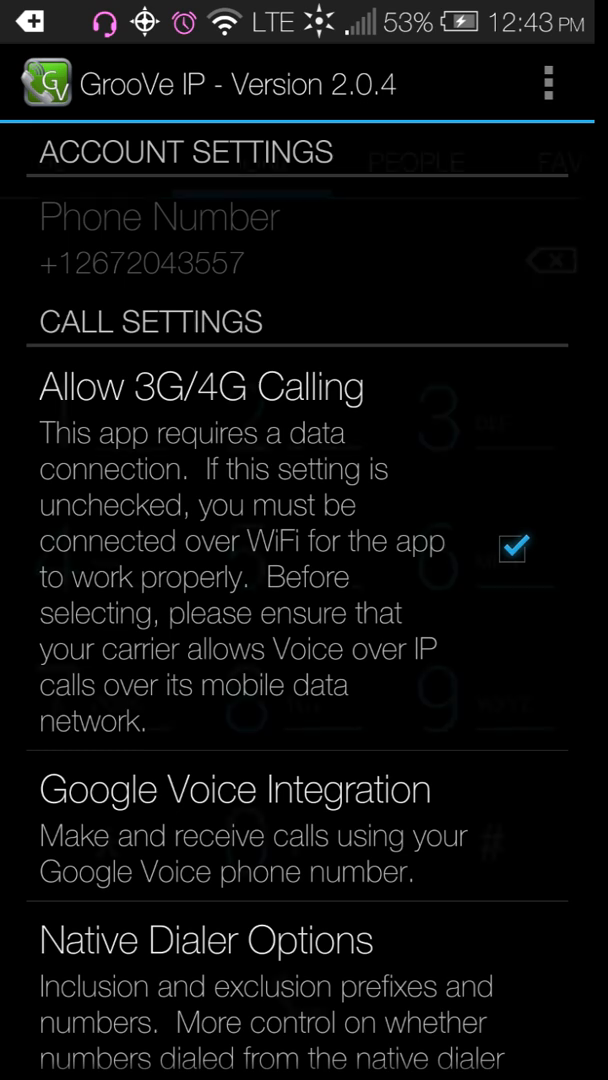
pyautogui.click(250, 160)
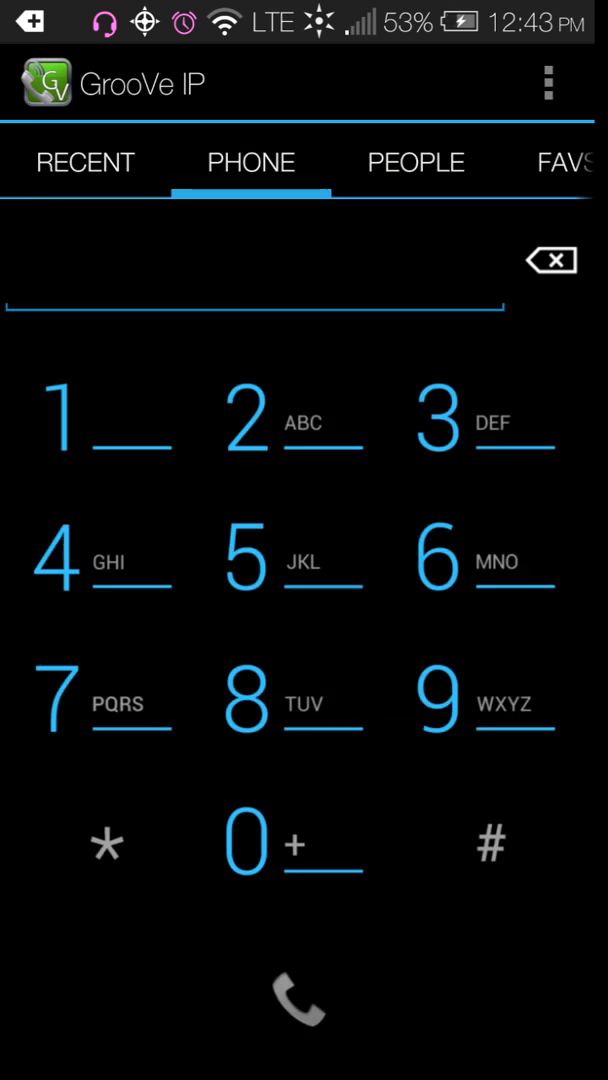
# Reopen GrooVe IP settings from the overflow menu and switch to the Google Voice app settings.
pyautogui.click(548, 84)
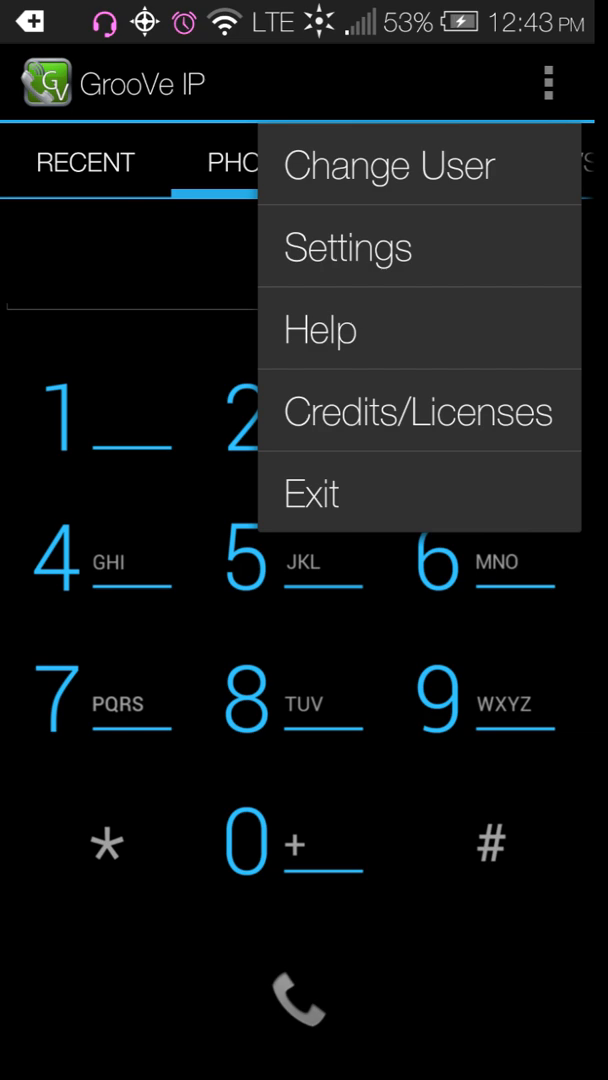
pyautogui.click(348, 248)
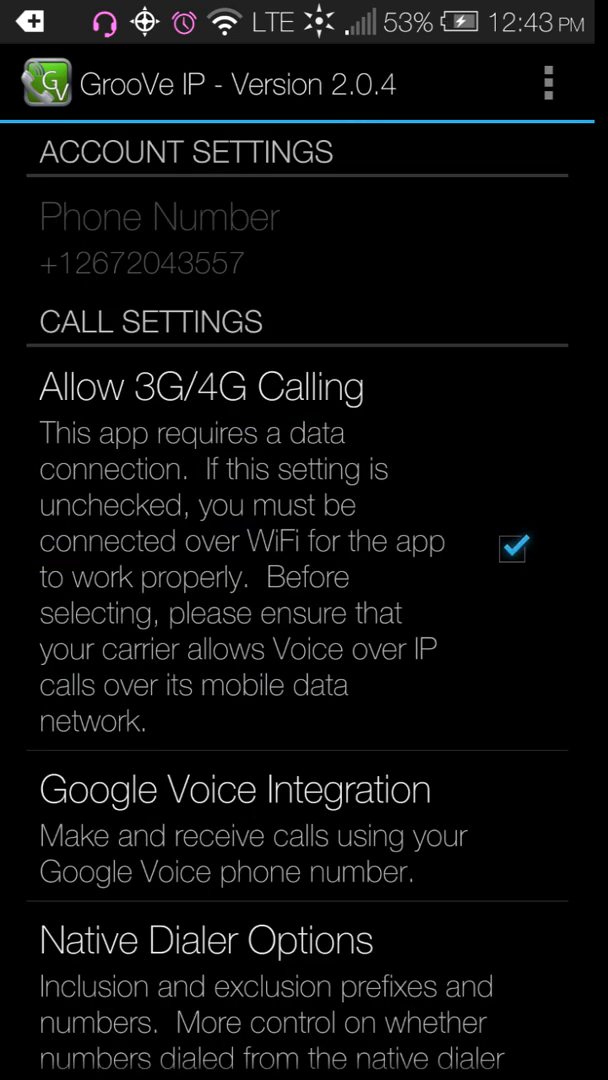
pyautogui.click(236, 830)
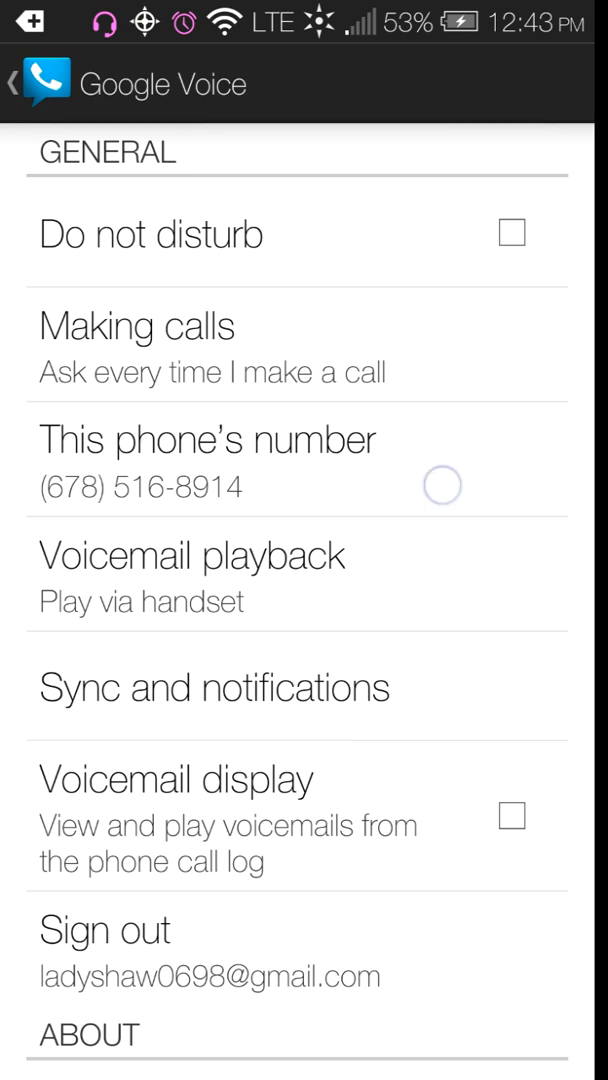
# Check This phone's number in Google Voice, cancel without changing, and return to the home screen.
pyautogui.click(206, 440)
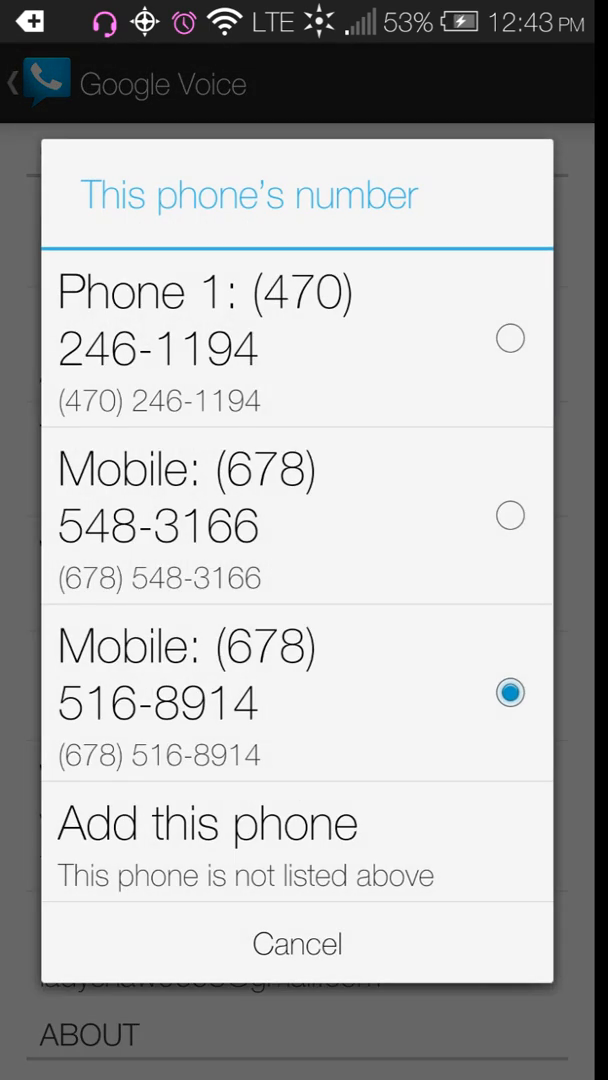
pyautogui.click(296, 942)
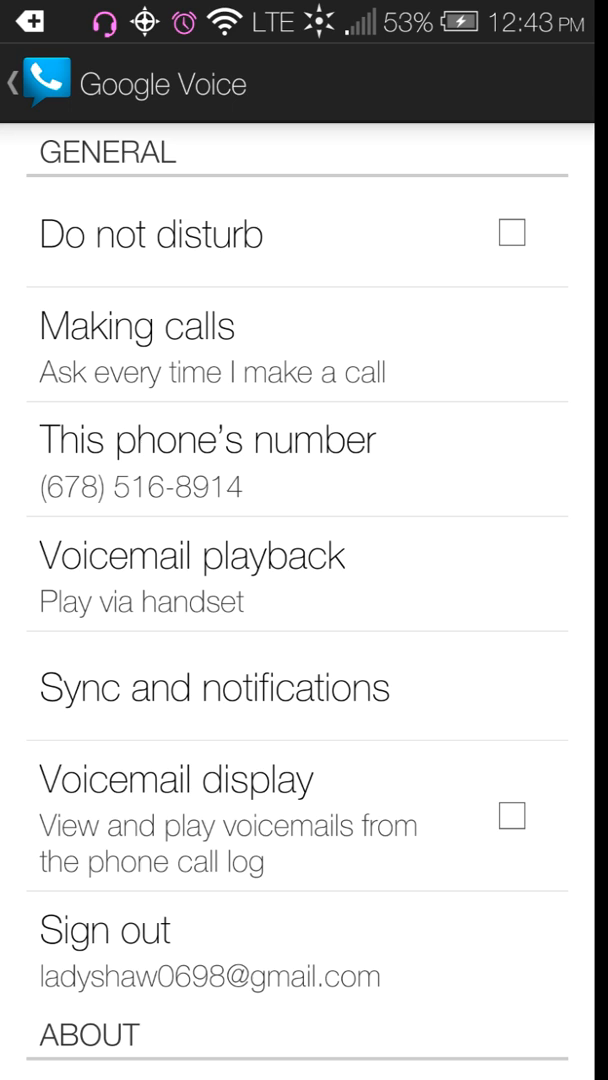
pyautogui.scroll(-3)
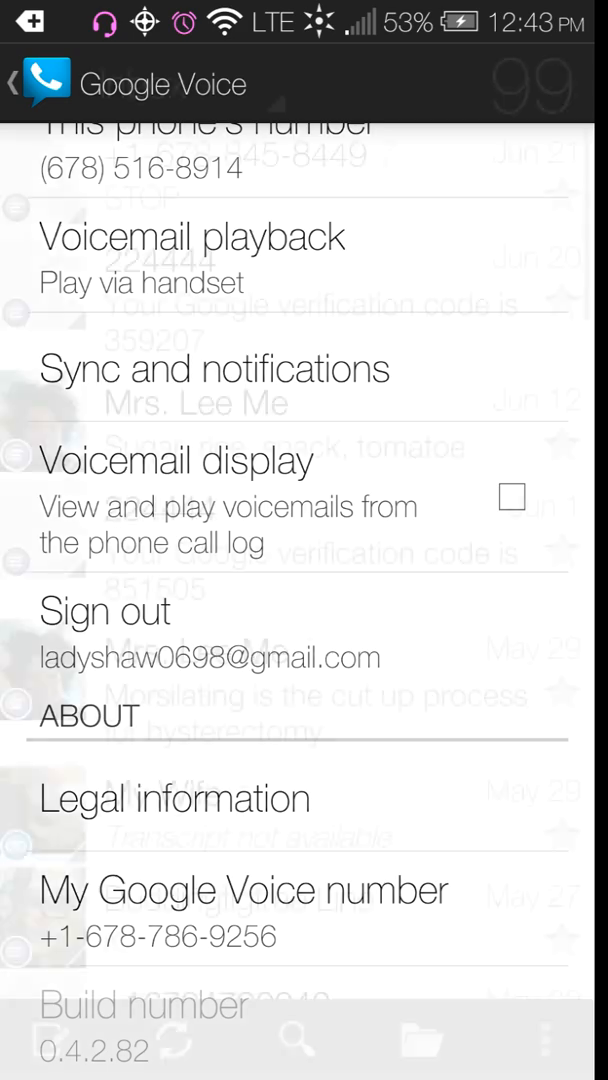
pyautogui.click(24, 84)
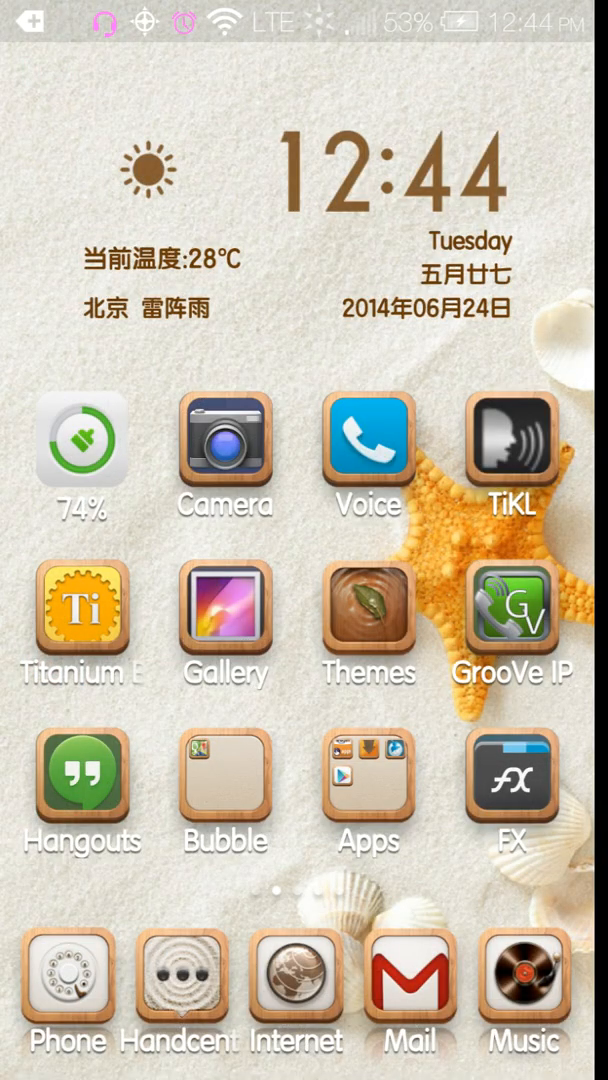
# Launch Titanium Backup and confirm wiping GrooVe IP 2.0.4's app data.
pyautogui.click(512, 616)
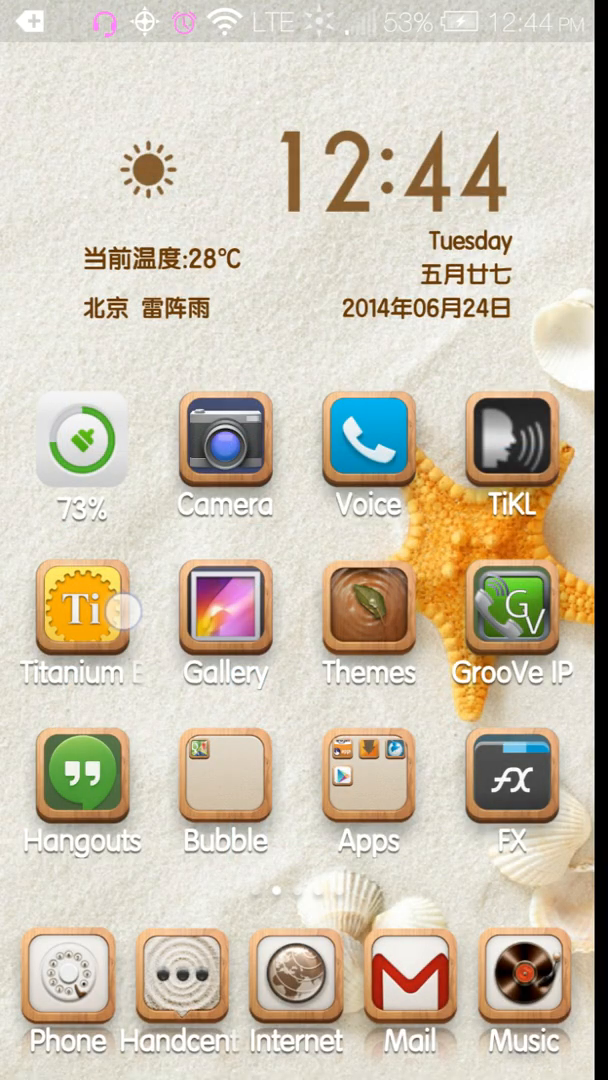
pyautogui.click(82, 612)
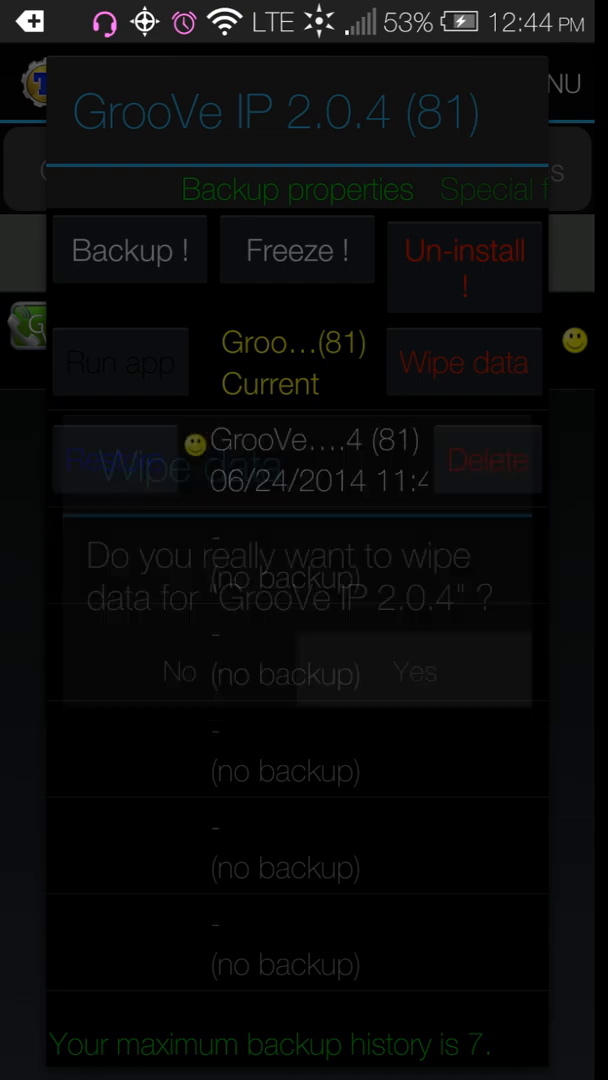
pyautogui.click(412, 672)
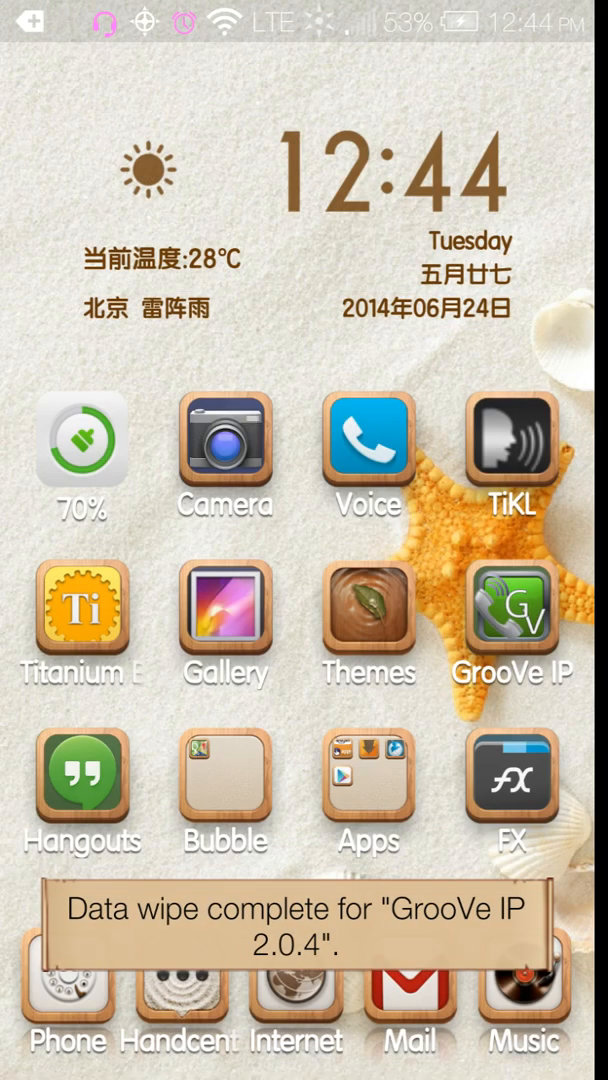
# Launch GrooVe IP fresh so it opens to the RingTo sign-in screen.
pyautogui.click(512, 620)
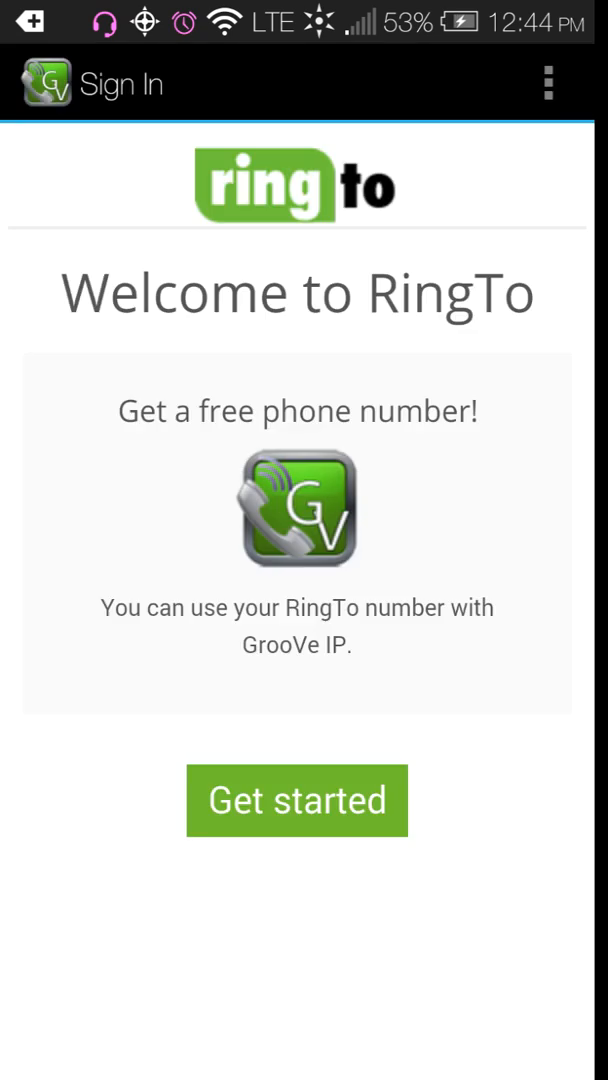
# Start registering a new free RingTo number and focus the First Name field.
pyautogui.click(368, 812)
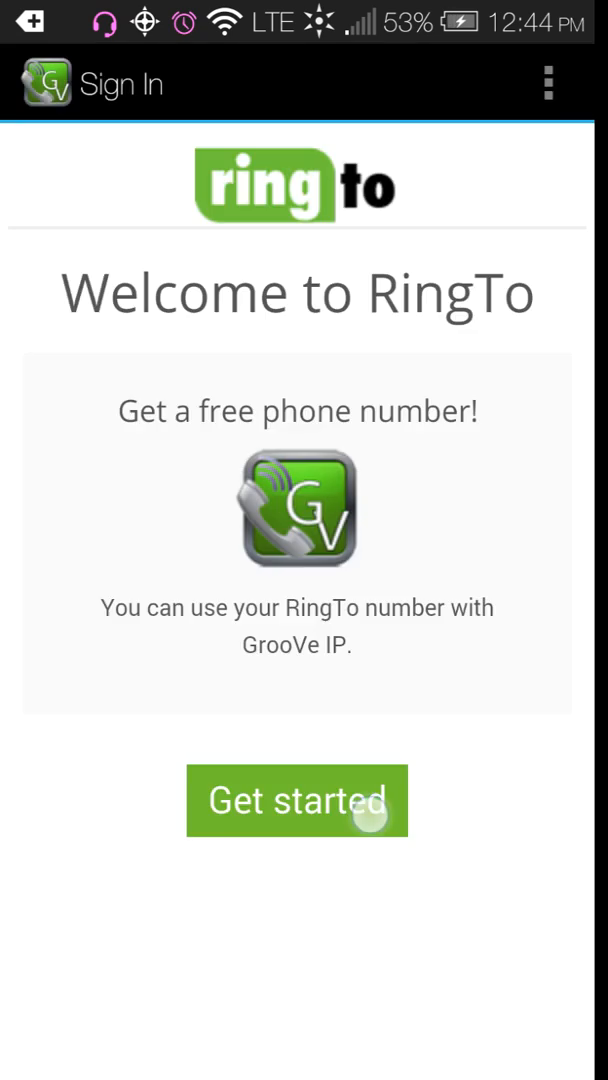
pyautogui.click(296, 800)
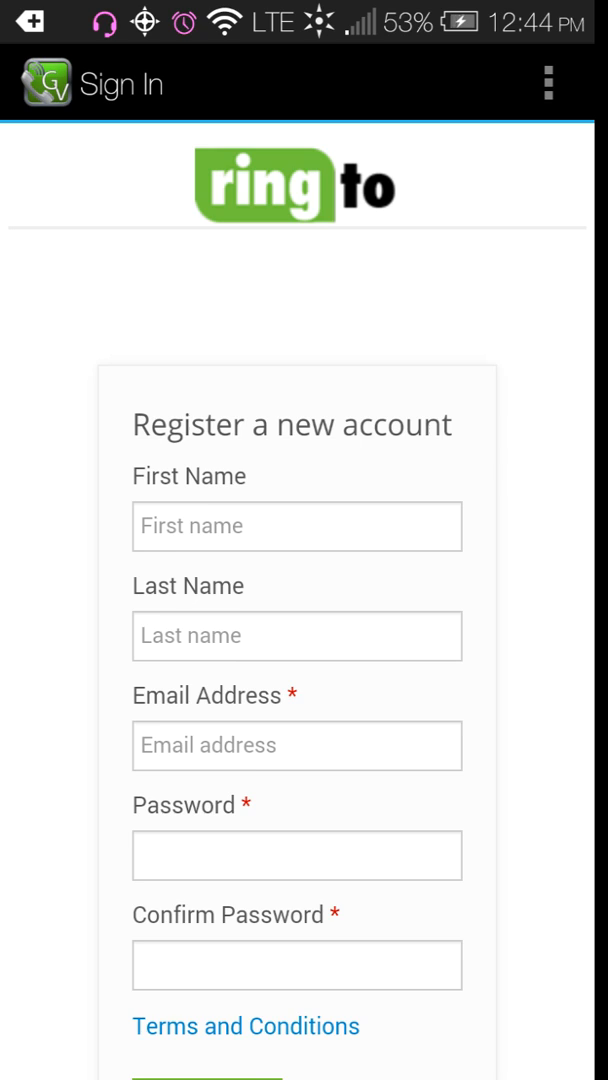
pyautogui.click(296, 526)
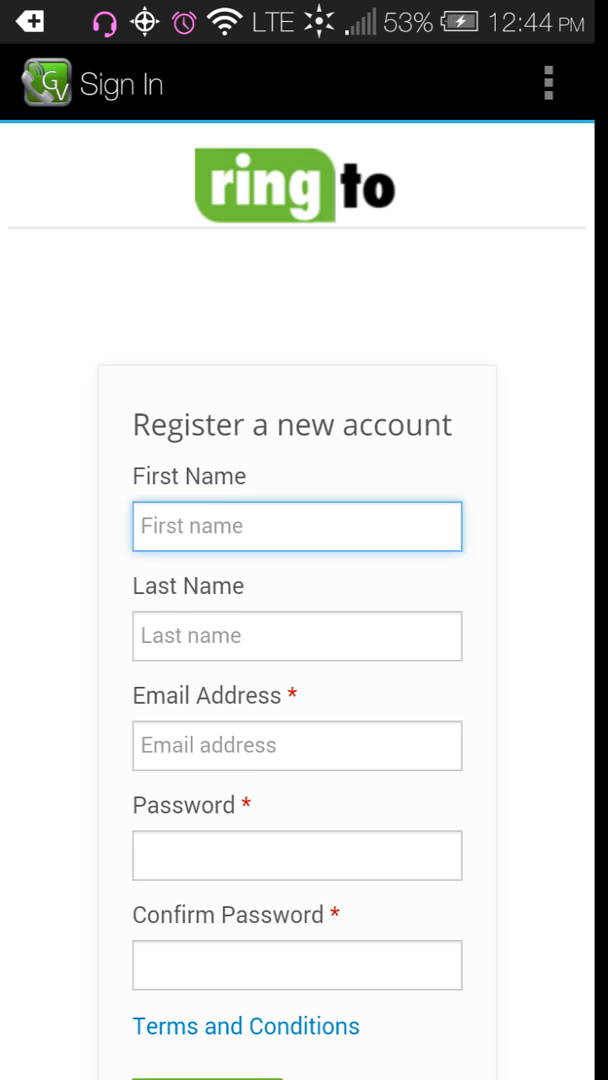
pyautogui.click(296, 526)
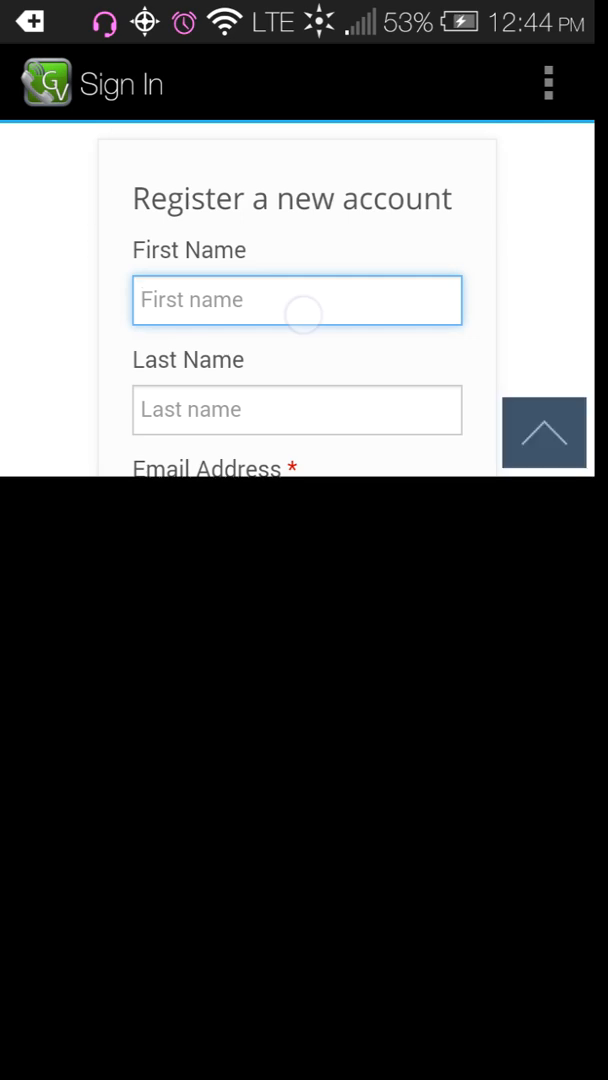
pyautogui.write('w')
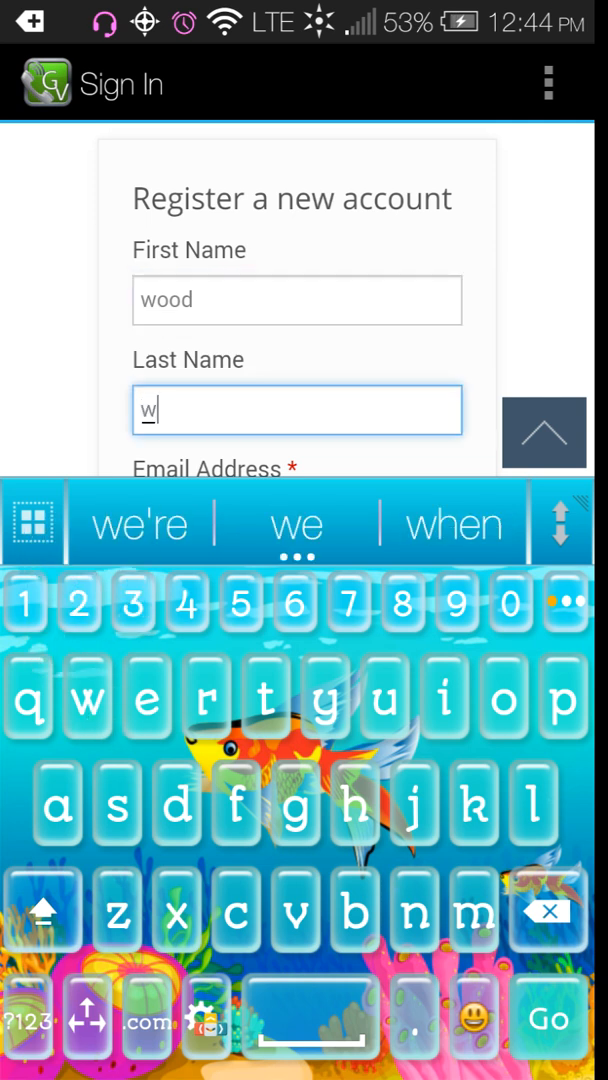
pyautogui.write('ood')
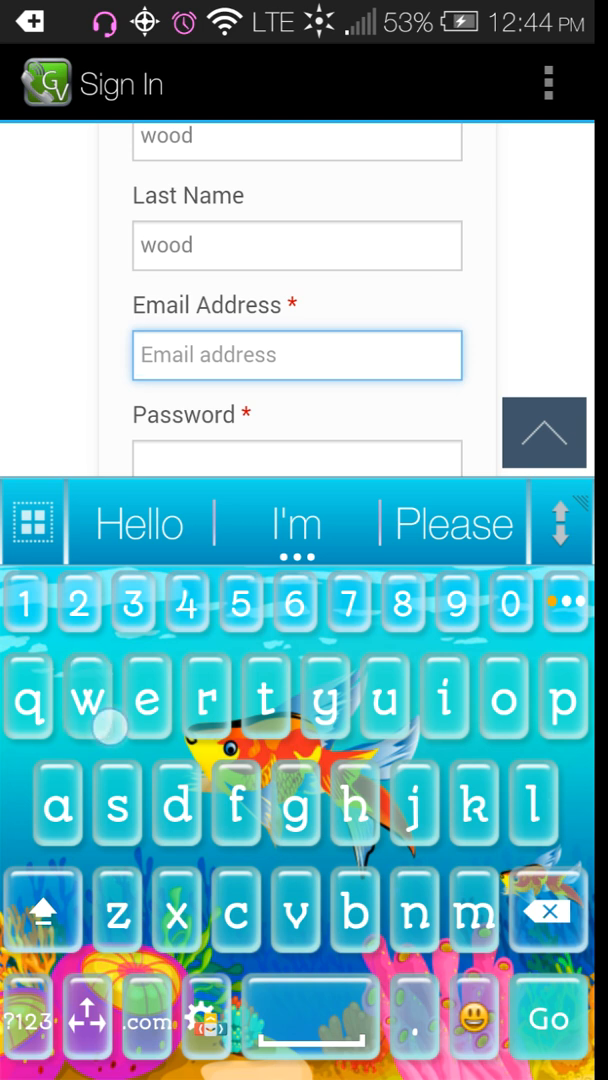
pyautogui.write('wood')
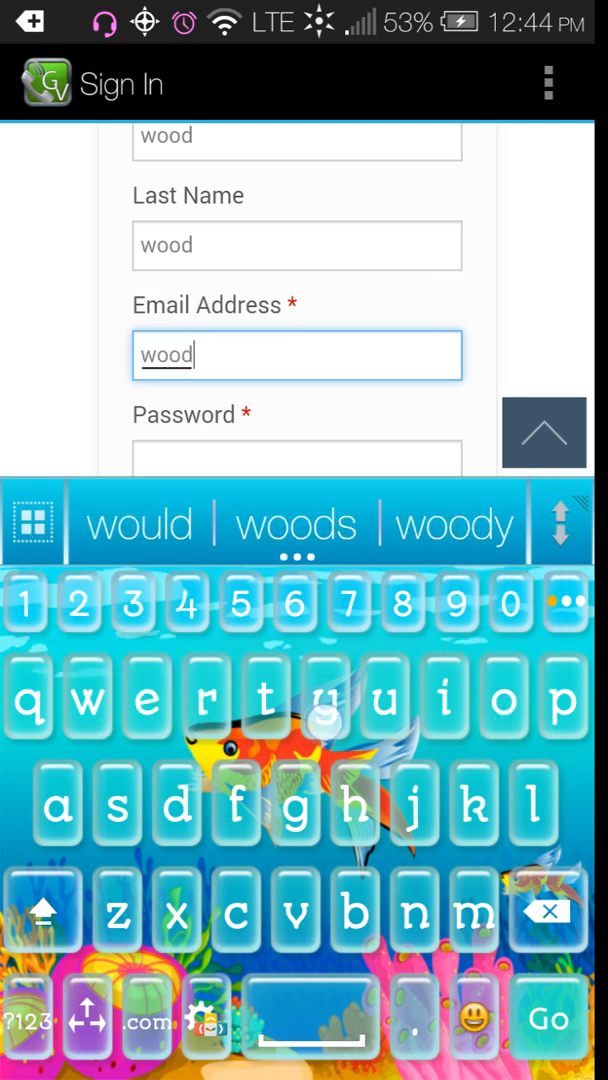
pyautogui.click(452, 522)
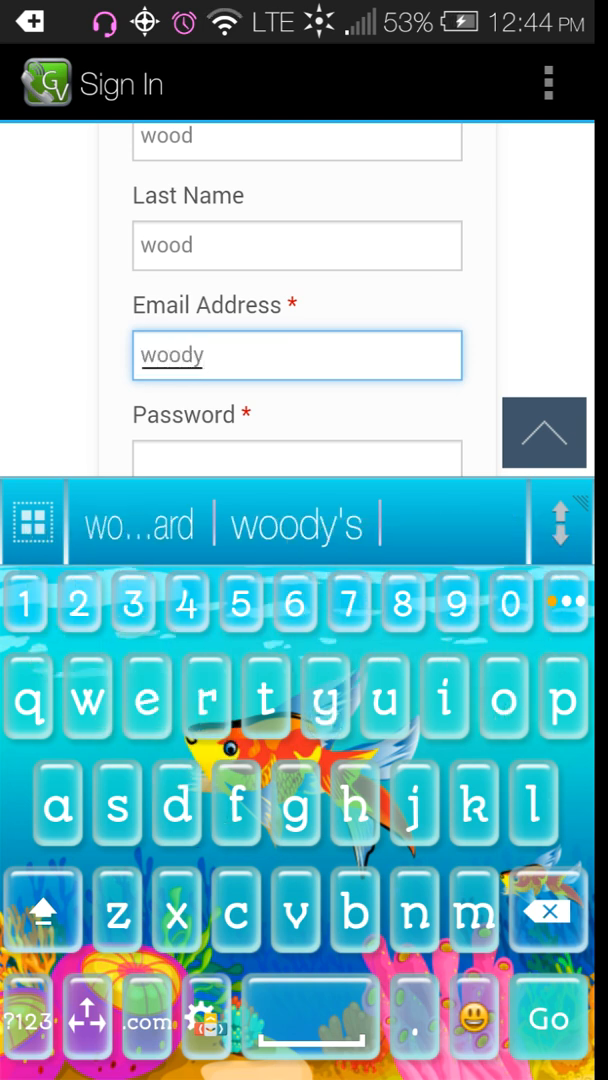
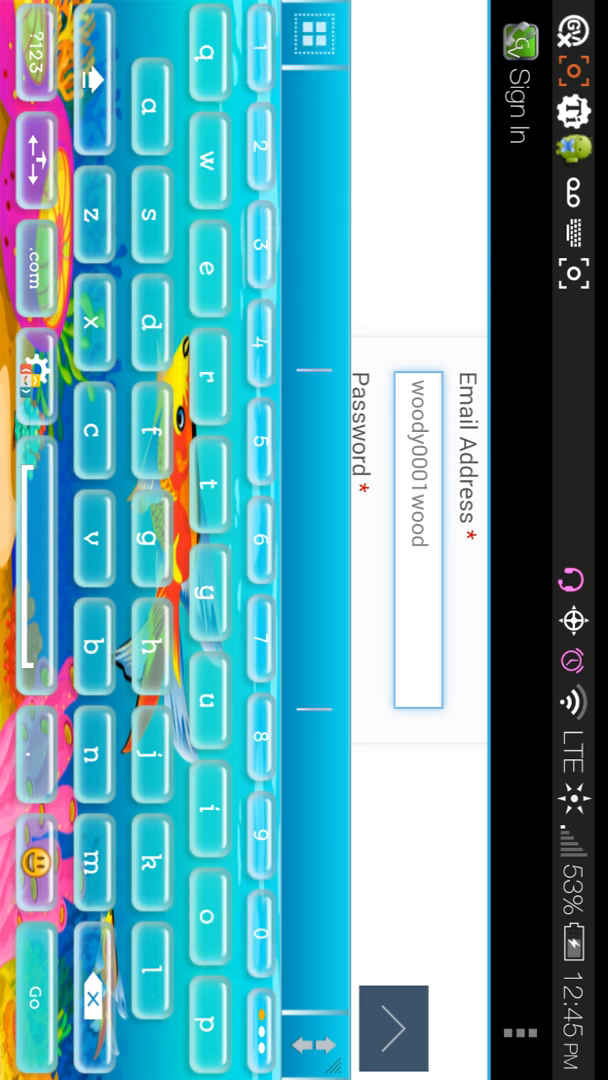
pyautogui.click(92, 78)
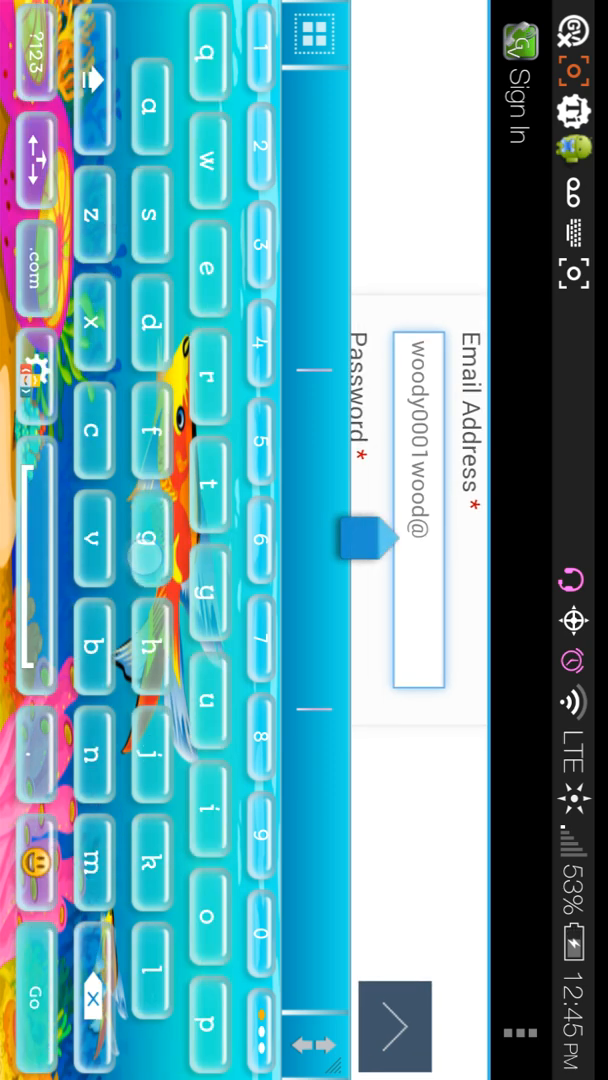
pyautogui.write('gmail')
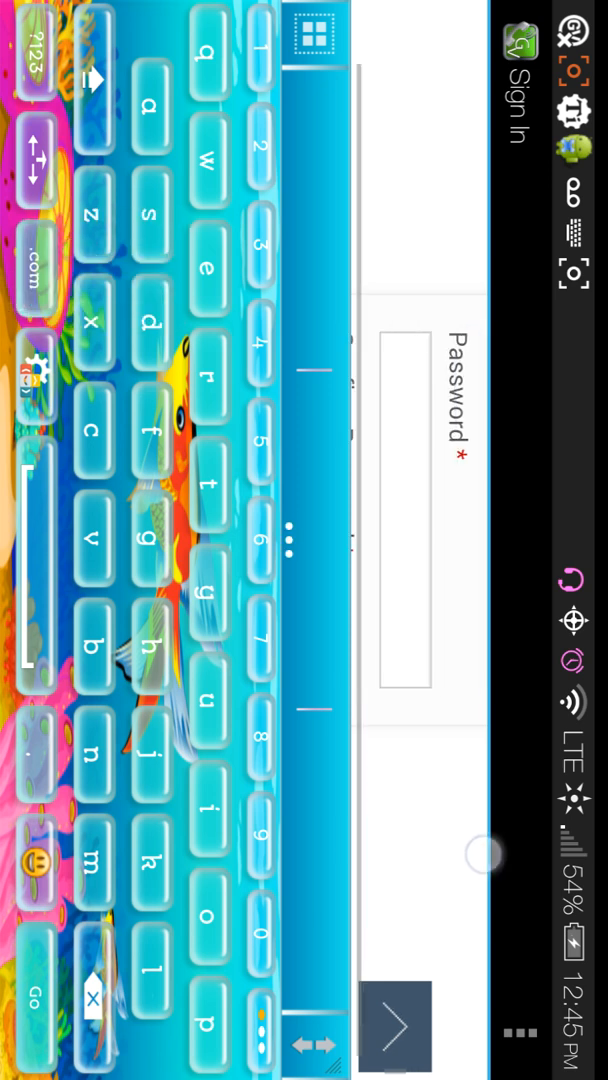
# Enter the password and matching confirmation, then submit the RingTo registration.
pyautogui.click(208, 160)
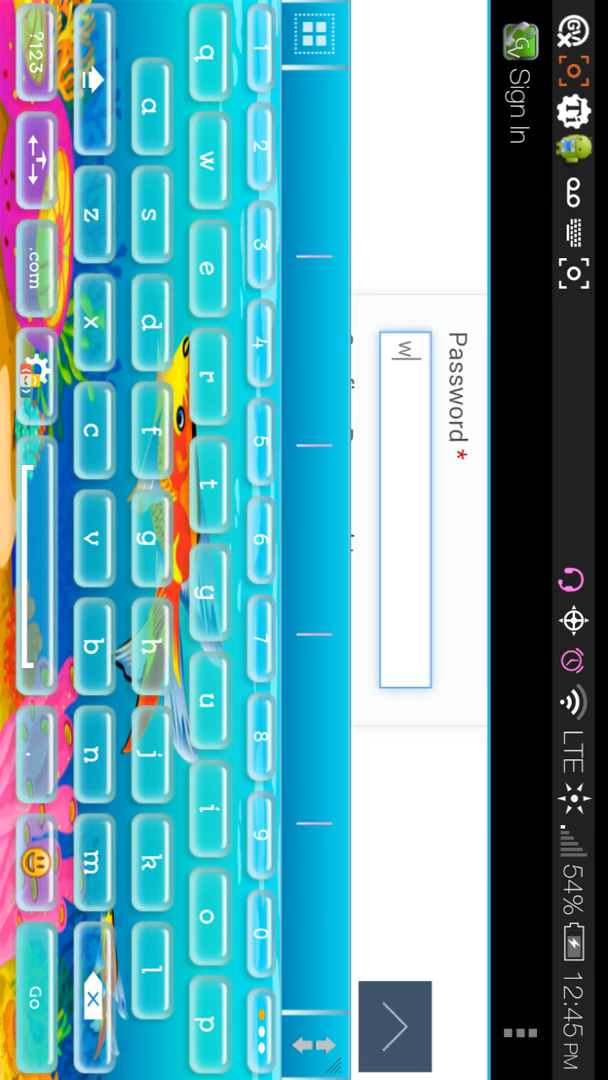
pyautogui.click(152, 322)
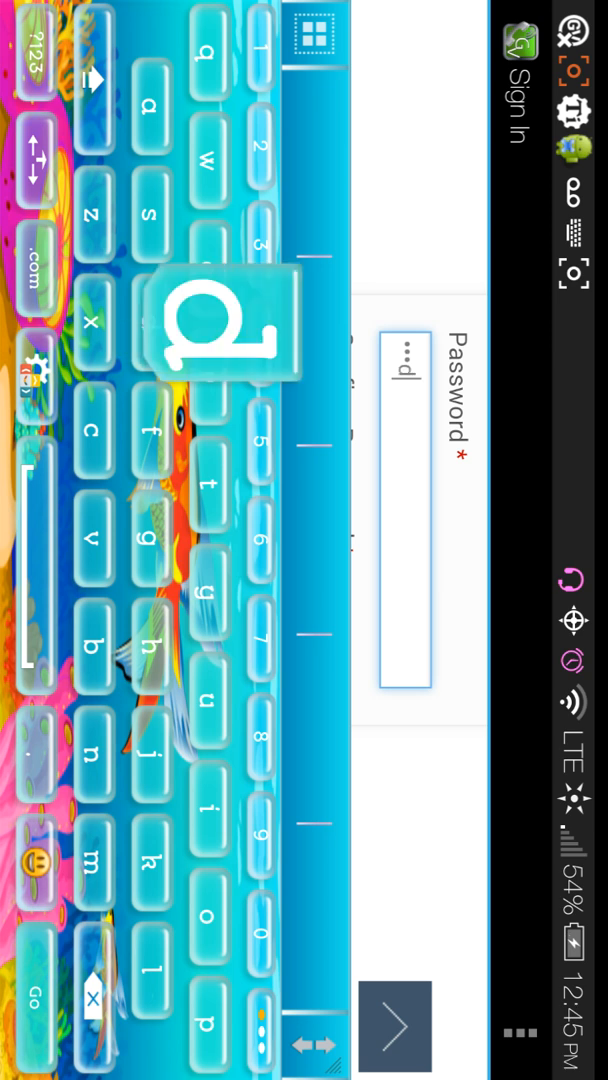
pyautogui.click(208, 916)
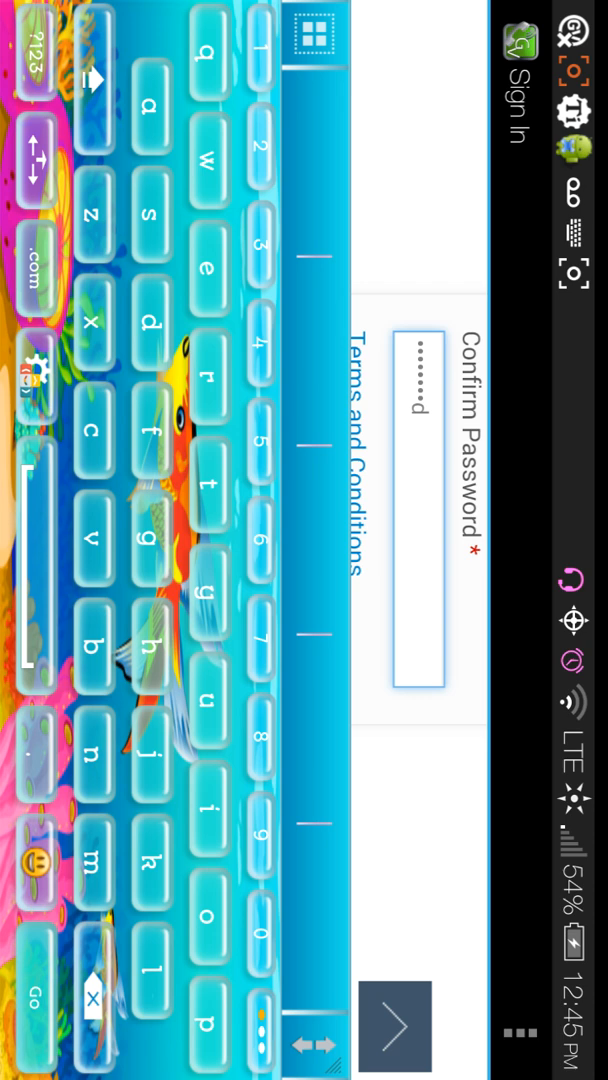
pyautogui.click(92, 1024)
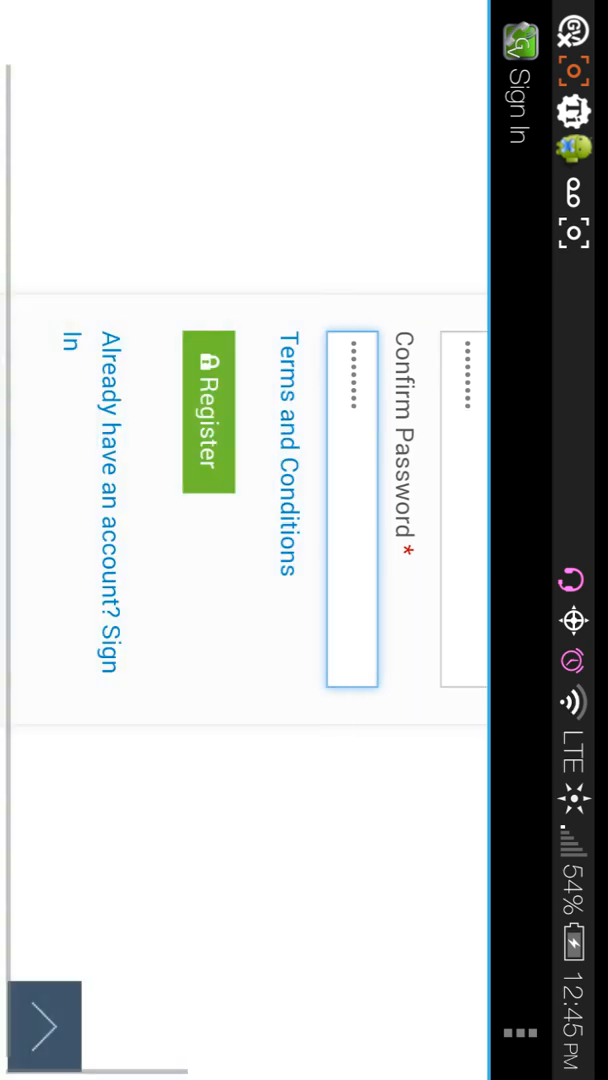
pyautogui.click(206, 430)
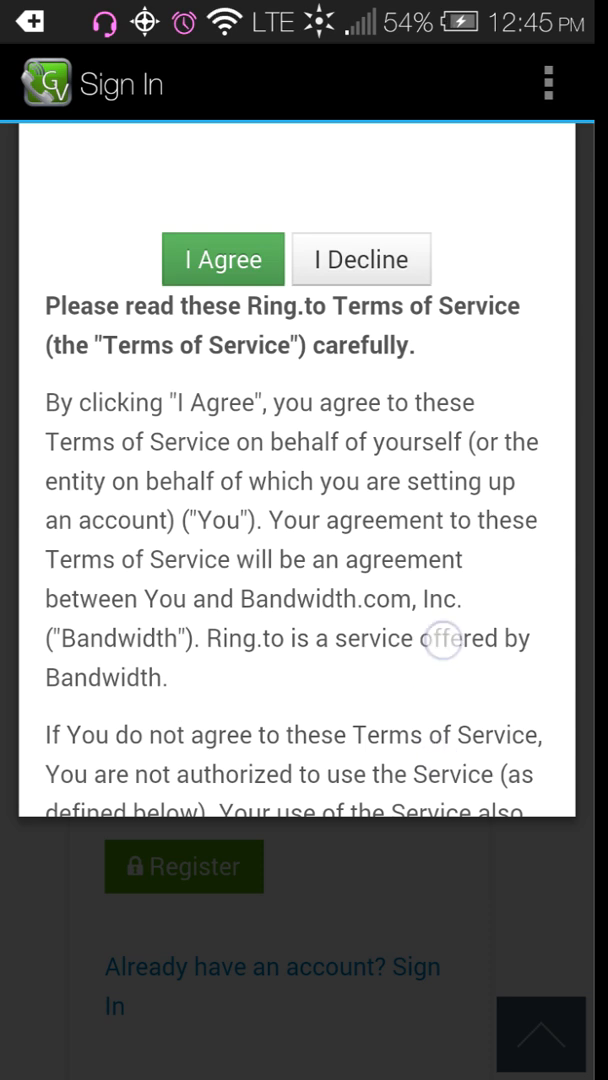
# Read and agree to the Ring.to Terms of Service, then resubmit the registration.
pyautogui.scroll(-3)
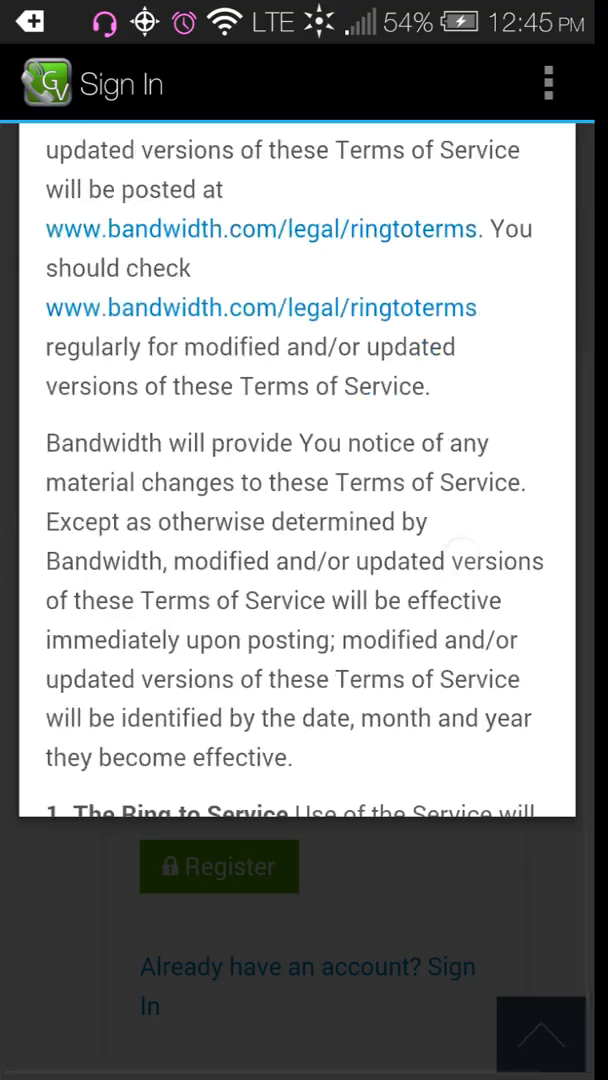
pyautogui.scroll(-3)
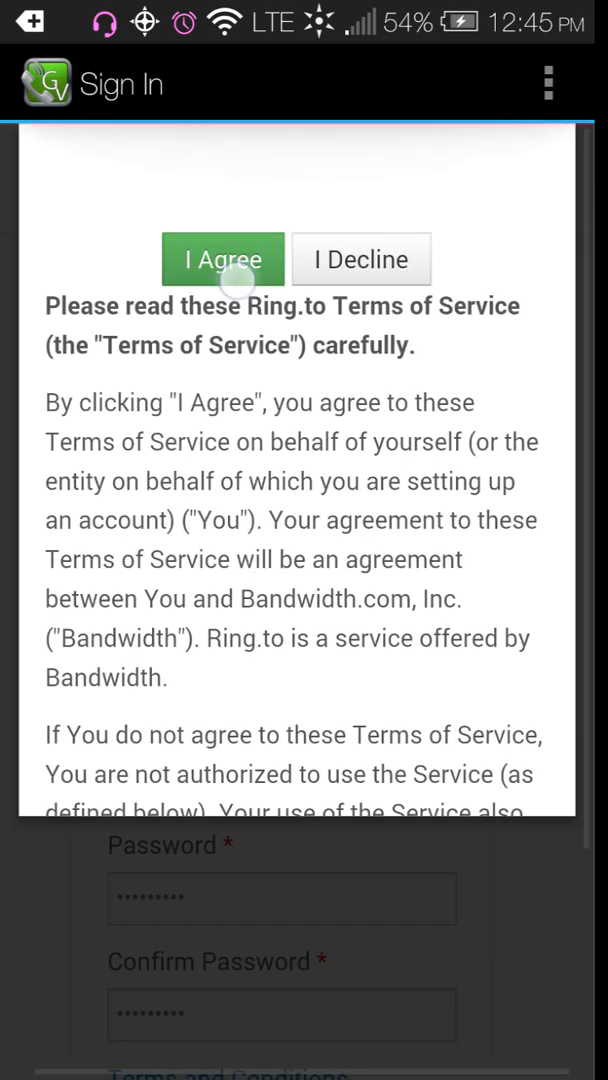
pyautogui.click(222, 260)
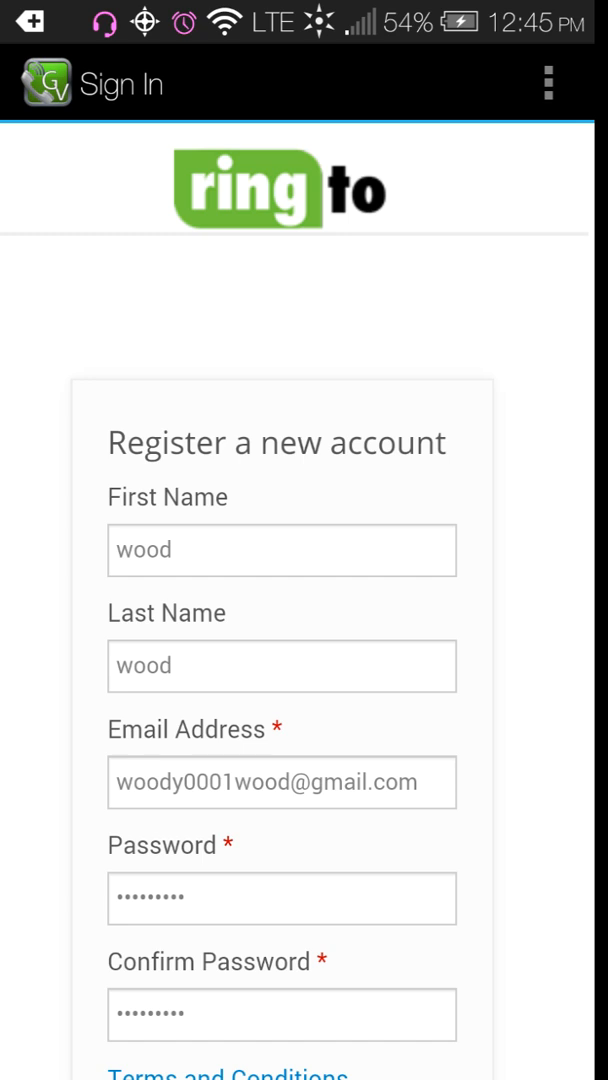
pyautogui.click(220, 866)
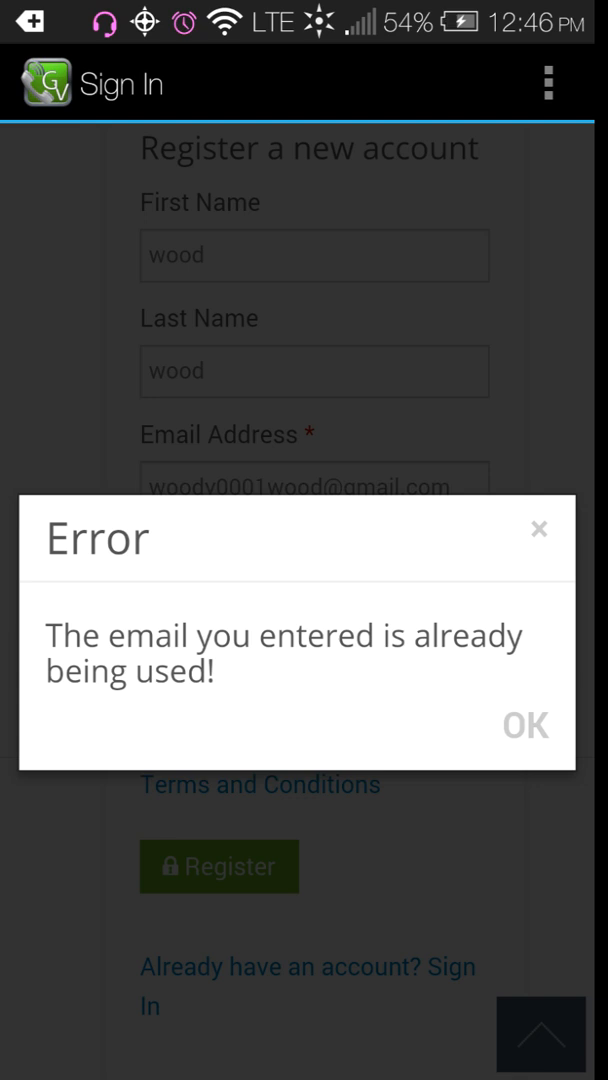
# Dismiss the 'email already being used' error to reach the RingTo email sign-in form.
pyautogui.click(524, 724)
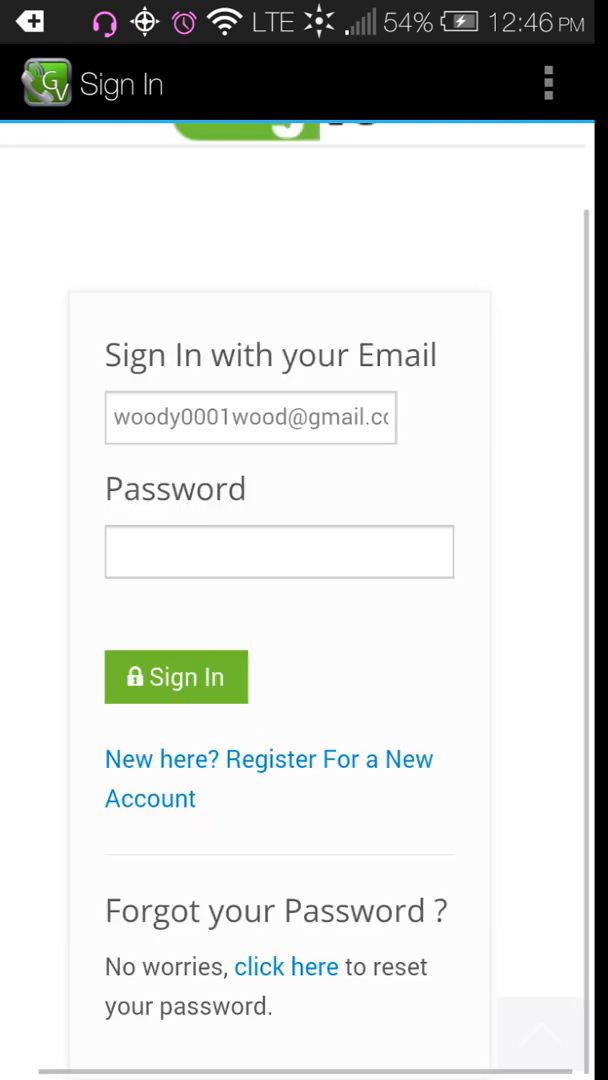
# Enter the password, attempt Sign In, and dismiss the wrong email/password error.
pyautogui.click(280, 552)
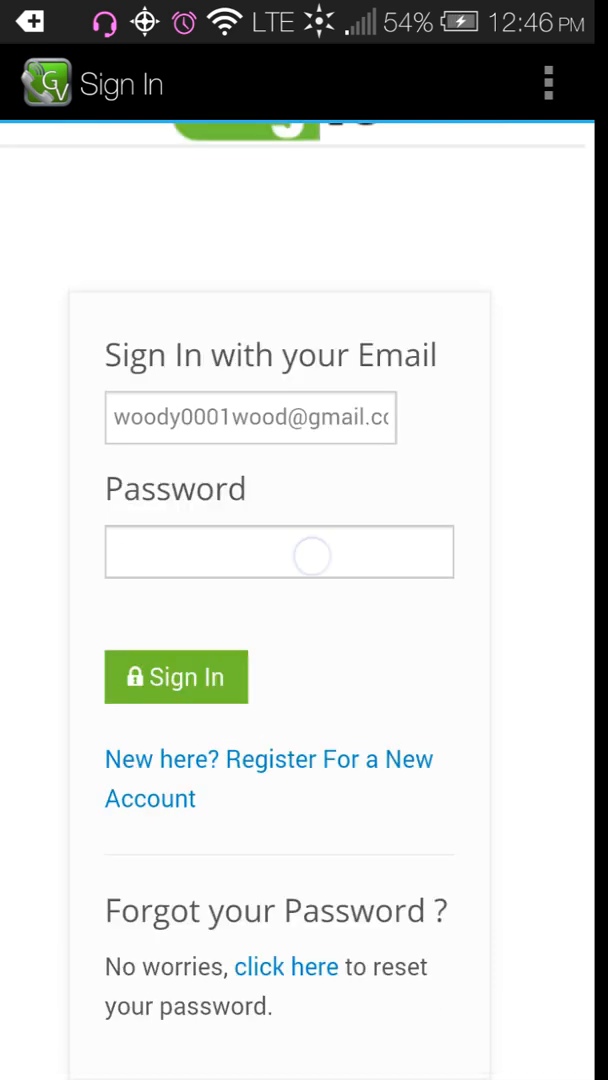
pyautogui.click(280, 552)
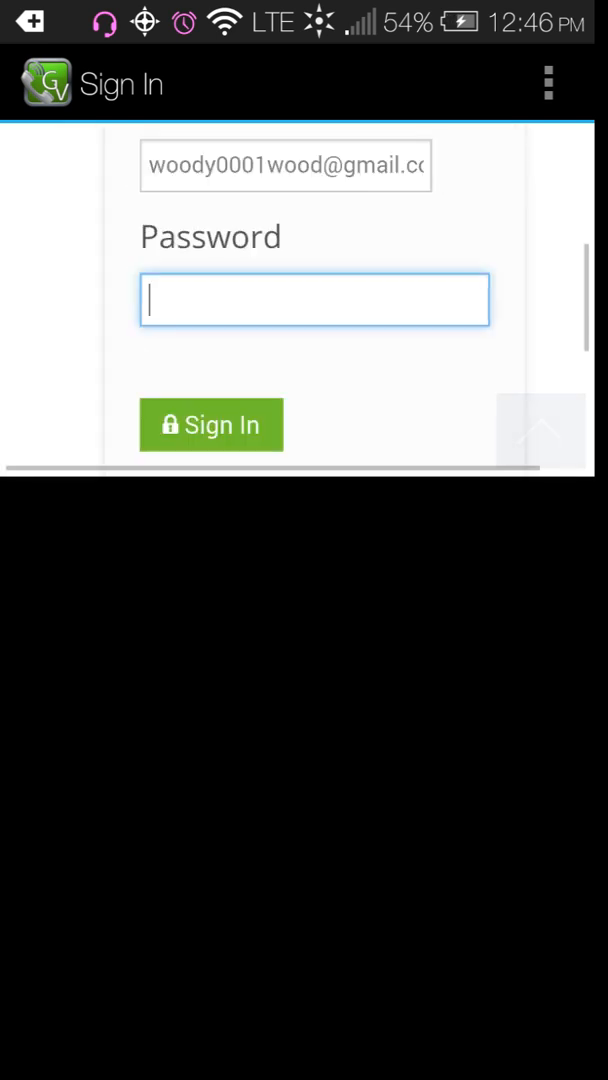
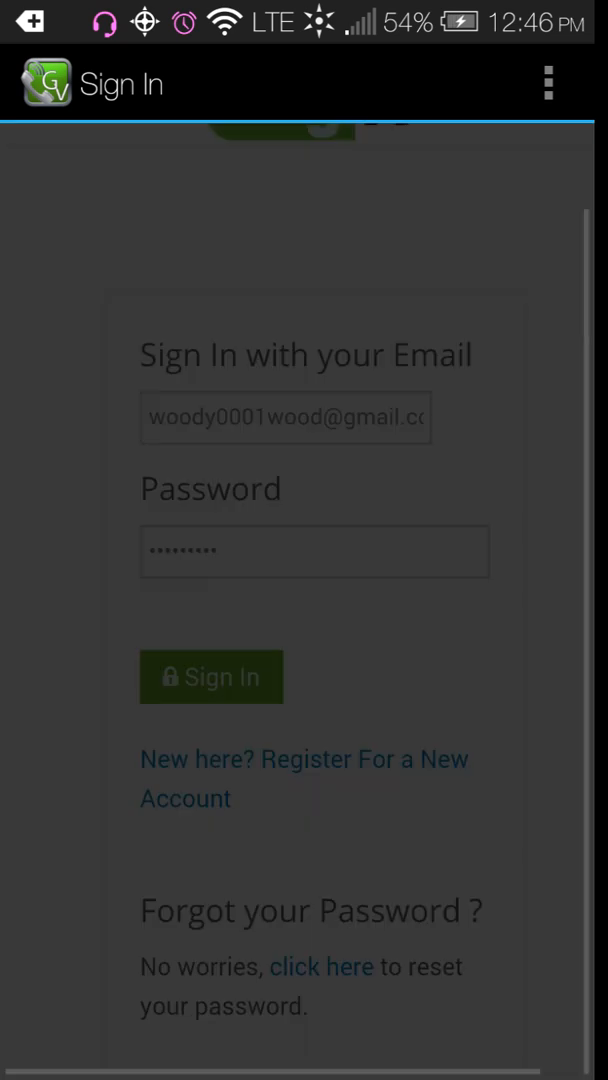
pyautogui.click(212, 676)
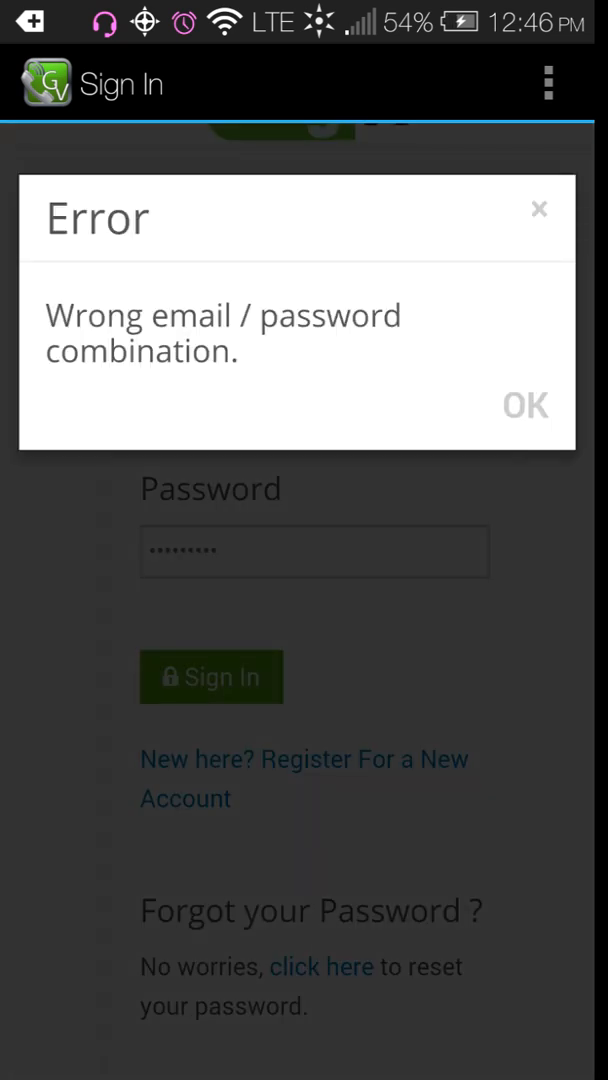
pyautogui.click(524, 404)
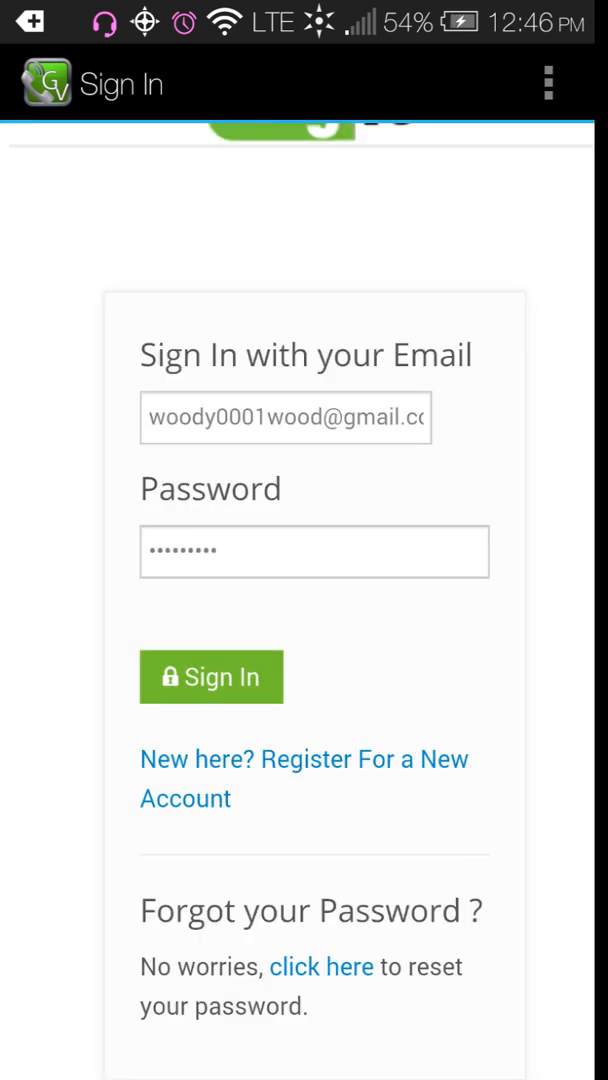
pyautogui.click(314, 552)
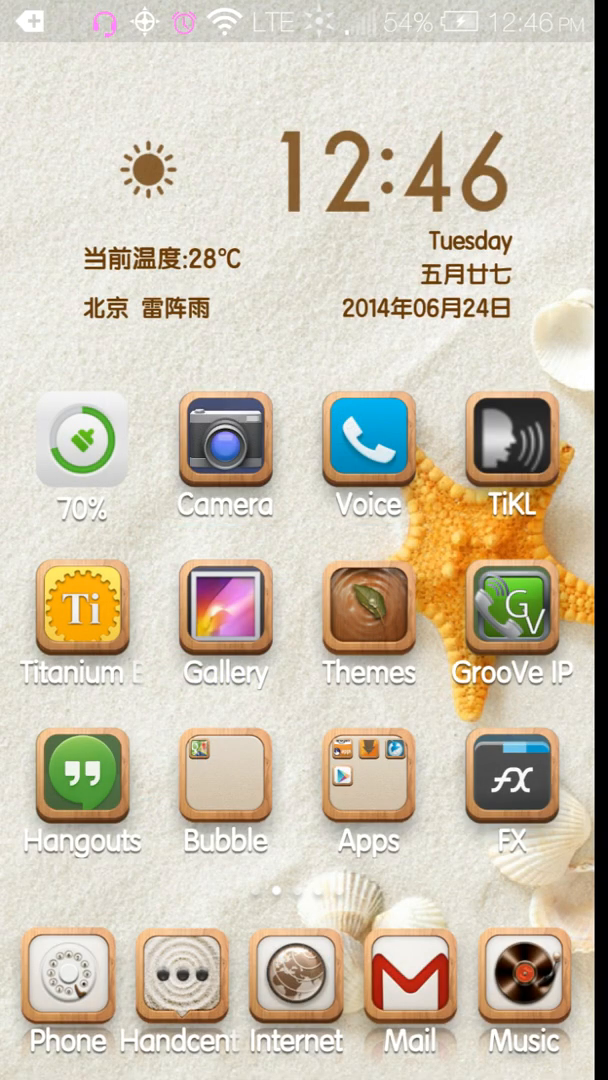
pyautogui.click(510, 612)
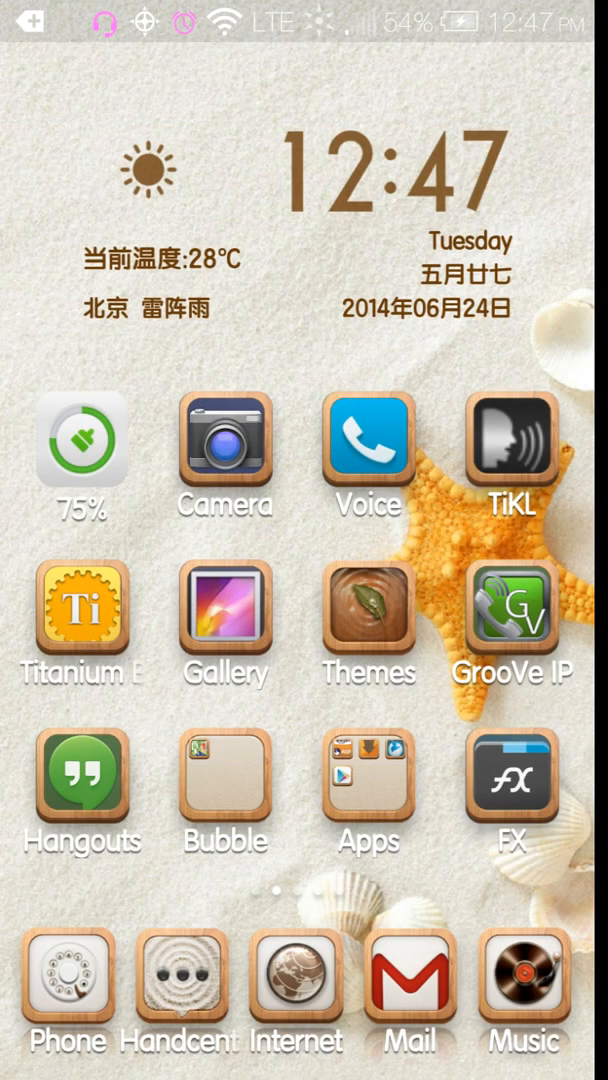
# Restore GrooVe IP's data only from its Titanium Backup entry, terminating the app, then relaunch GrooVe IP to its dialer.
pyautogui.click(512, 614)
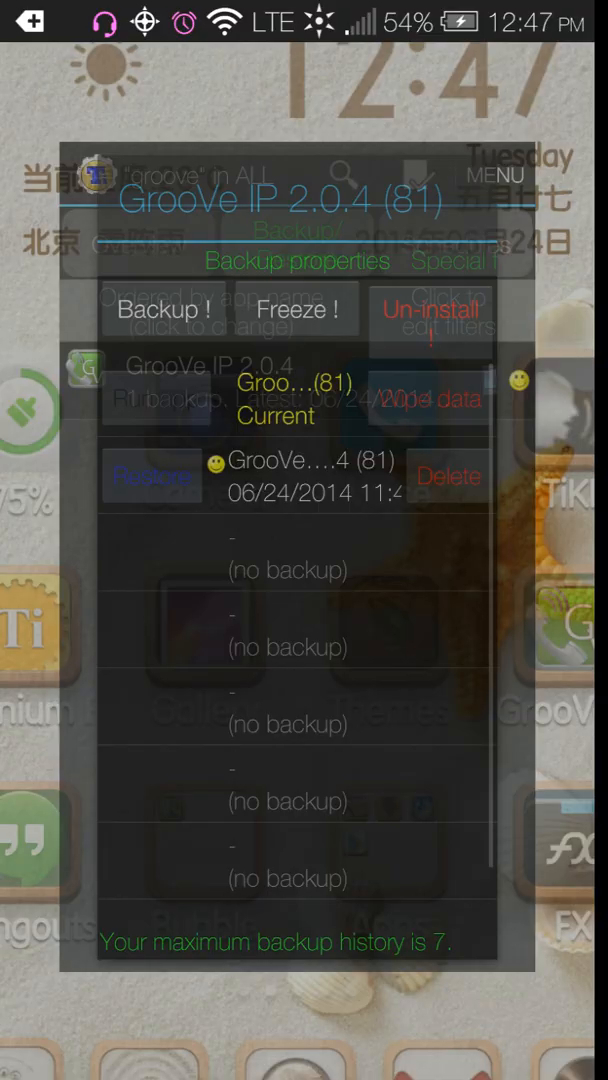
pyautogui.click(152, 476)
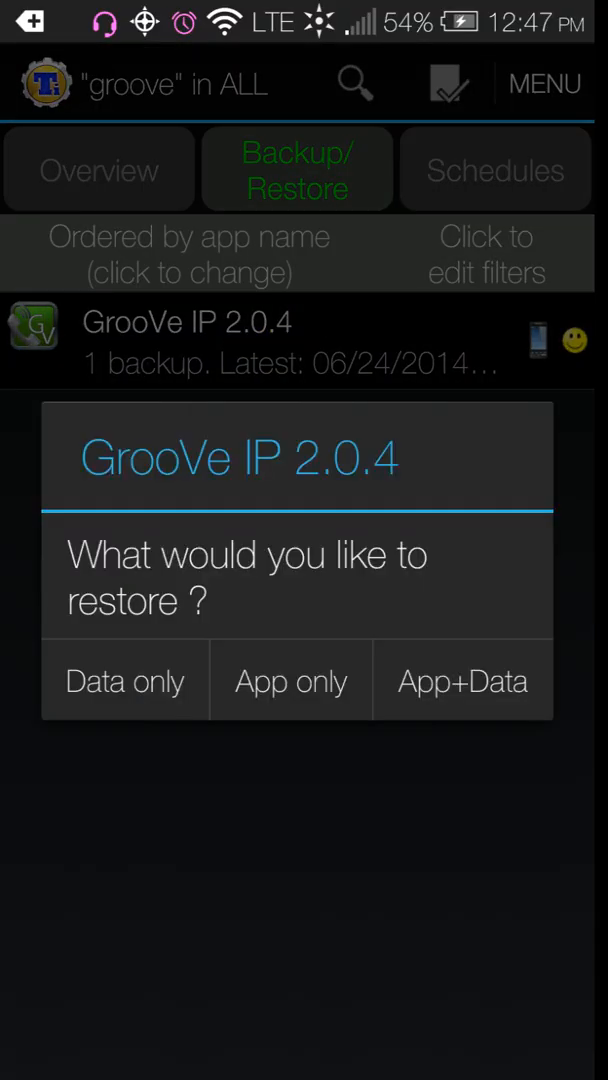
pyautogui.click(464, 680)
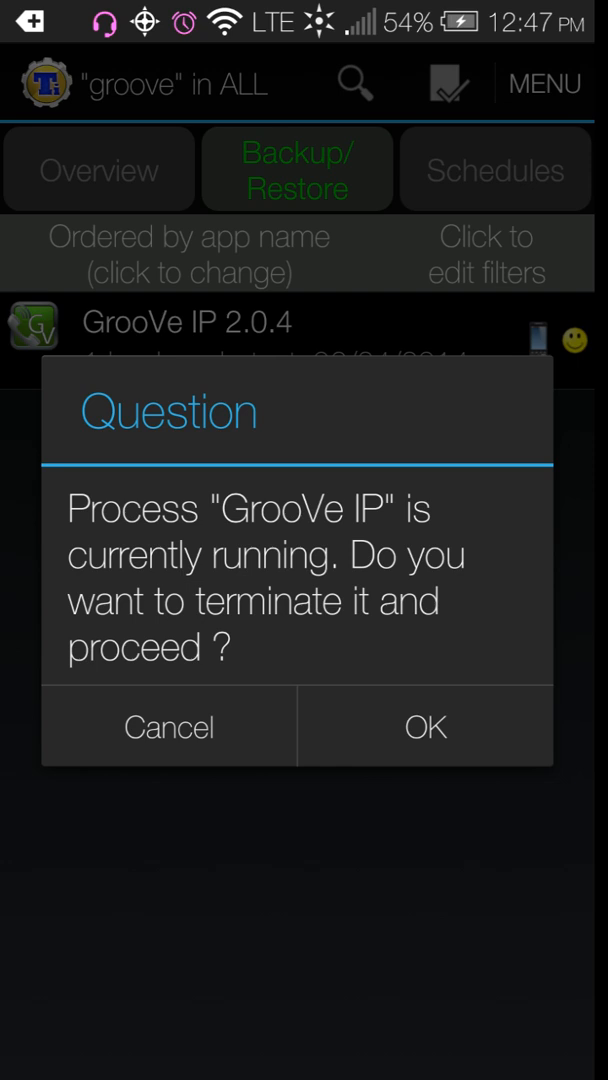
pyautogui.click(424, 724)
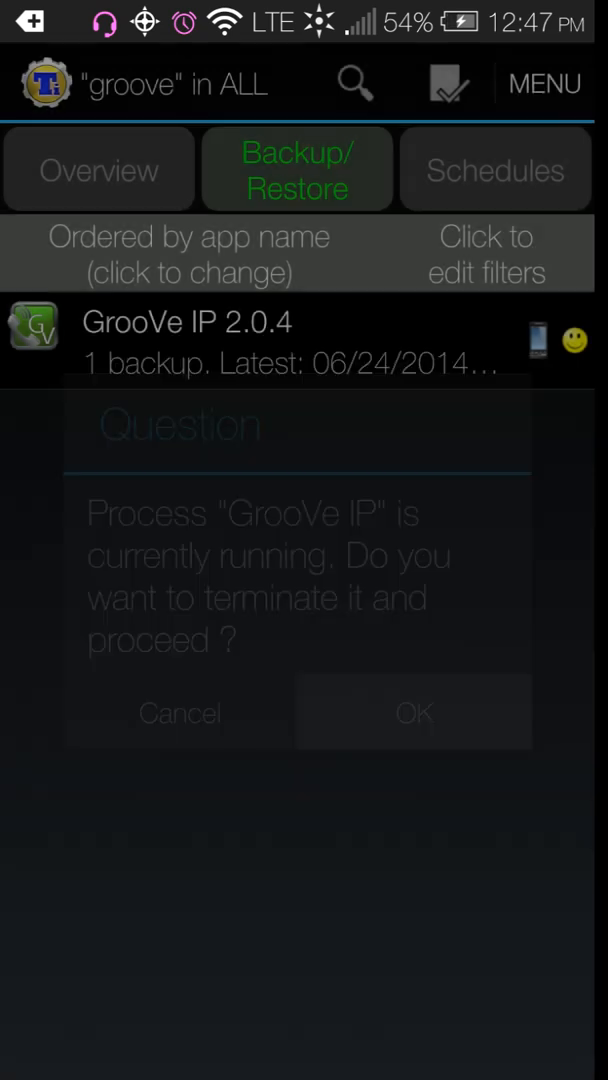
pyautogui.click(412, 712)
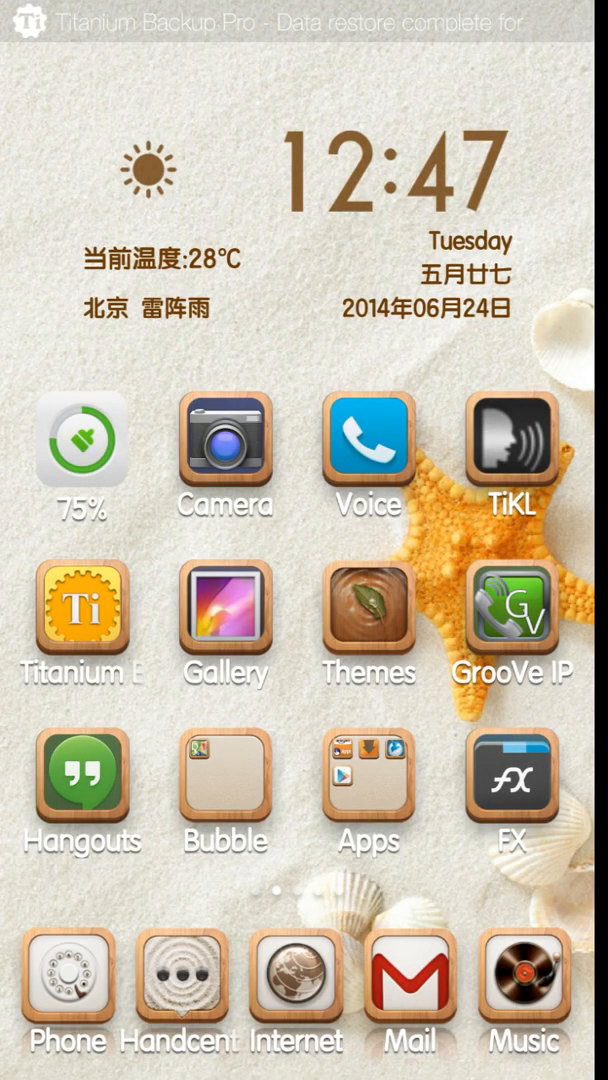
pyautogui.click(510, 616)
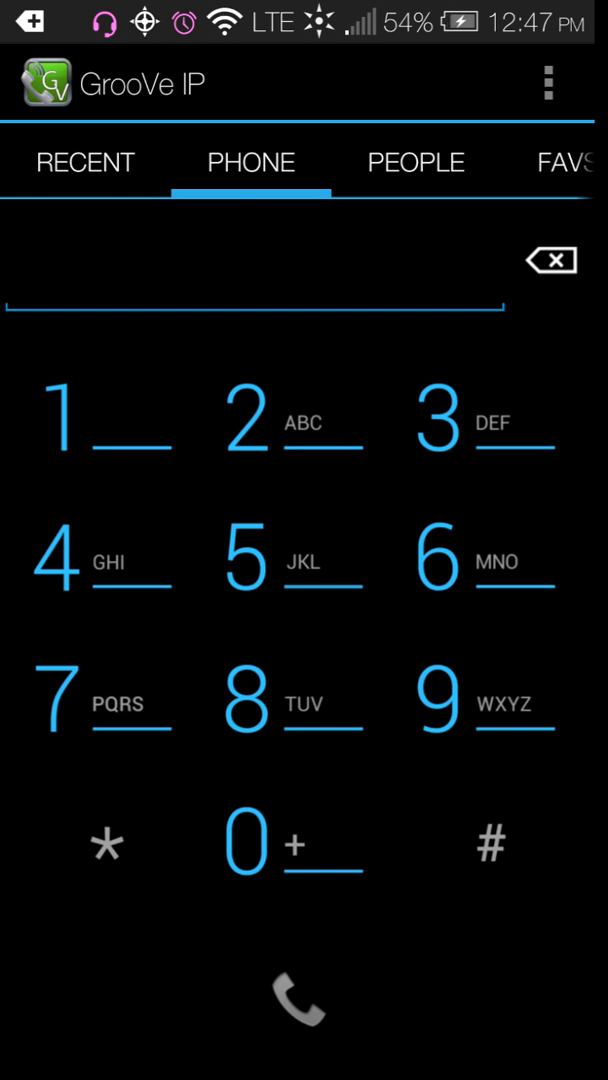
# Place a test call from GrooVe IP's keypad and return home, leaving a missed-call notification.
pyautogui.click(258, 264)
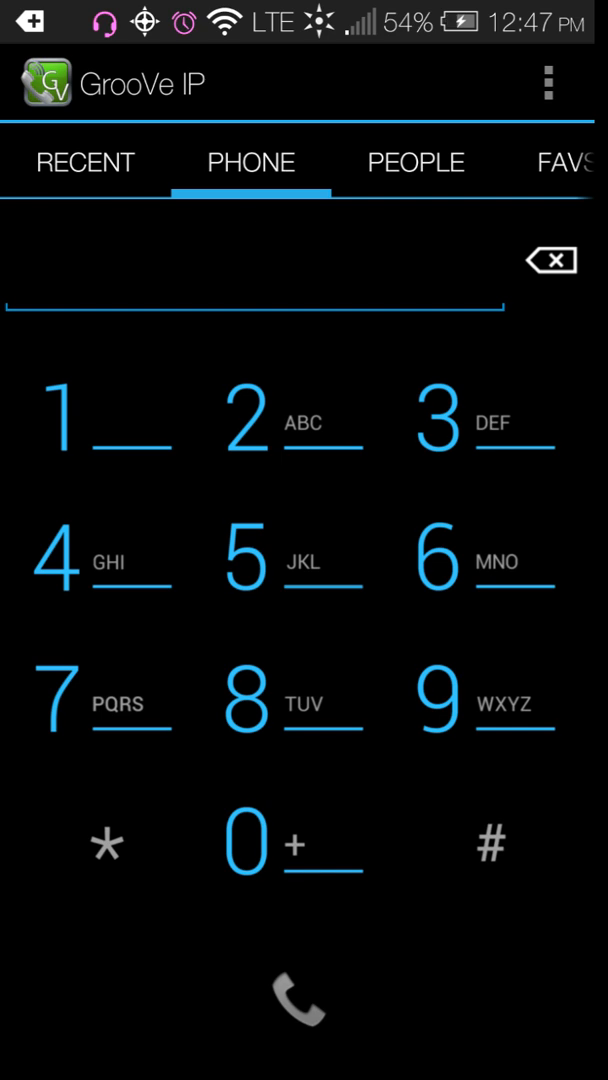
pyautogui.click(256, 270)
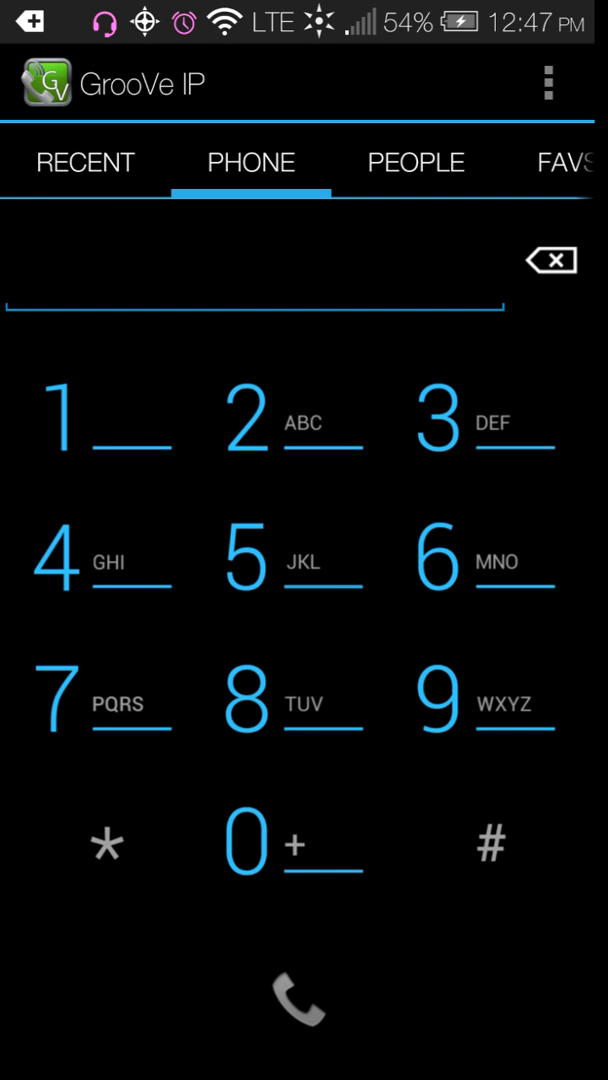
pyautogui.click(256, 270)
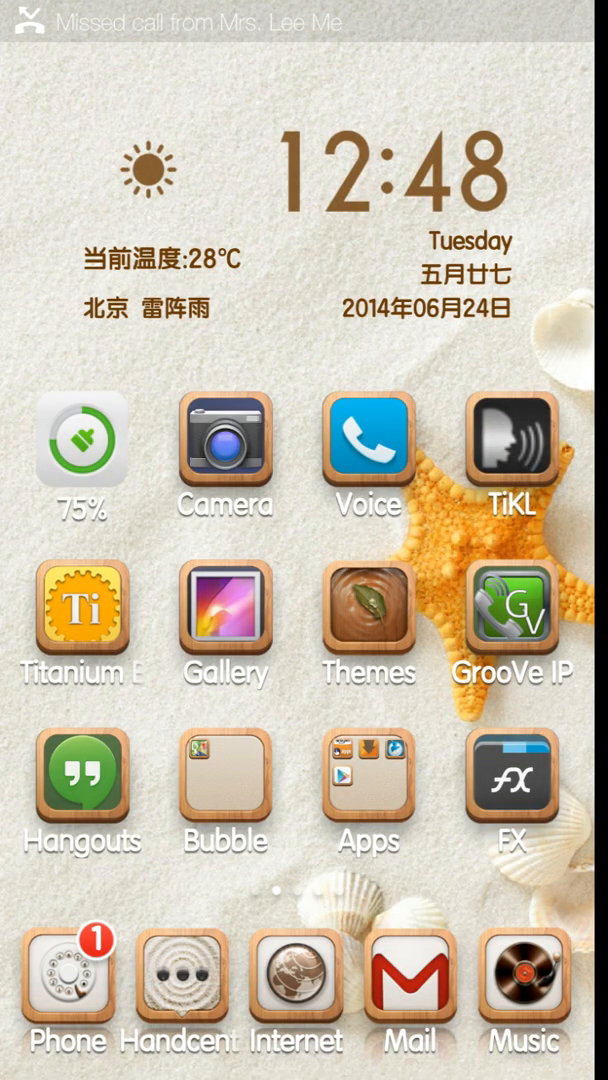
# Browse GrooVe IP's Audio/Echo Settings down to Use Contact Ringtones and DTMF Feedback, then back out.
pyautogui.click(512, 608)
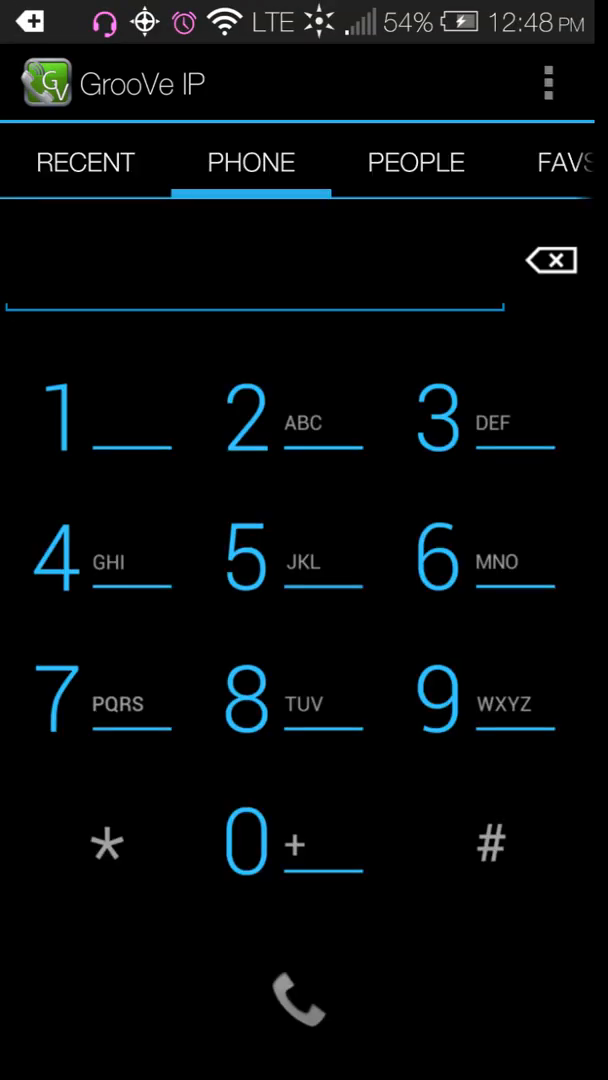
pyautogui.click(548, 84)
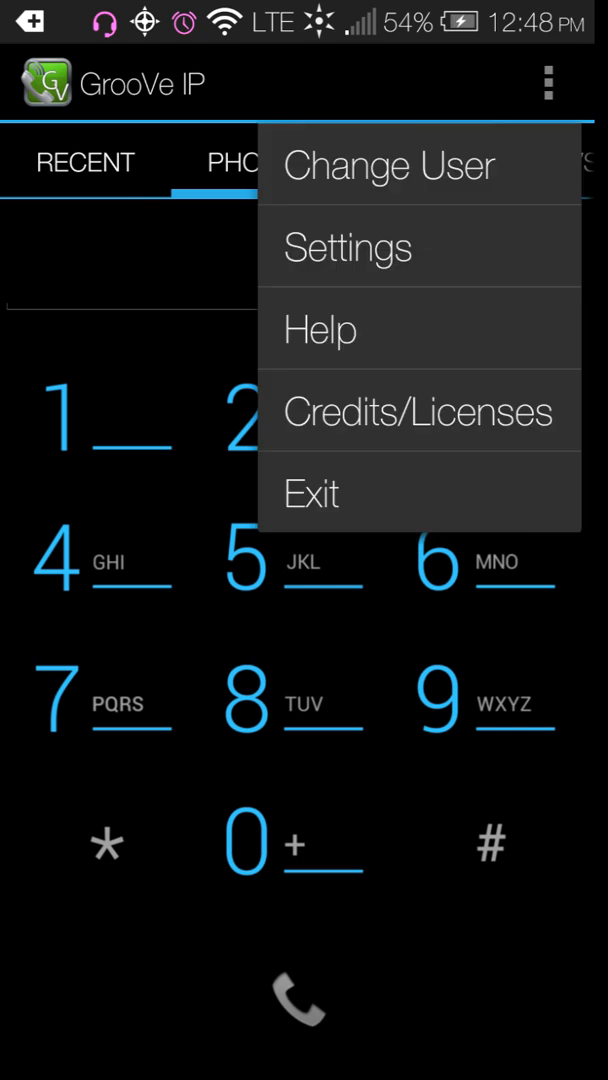
pyautogui.click(348, 248)
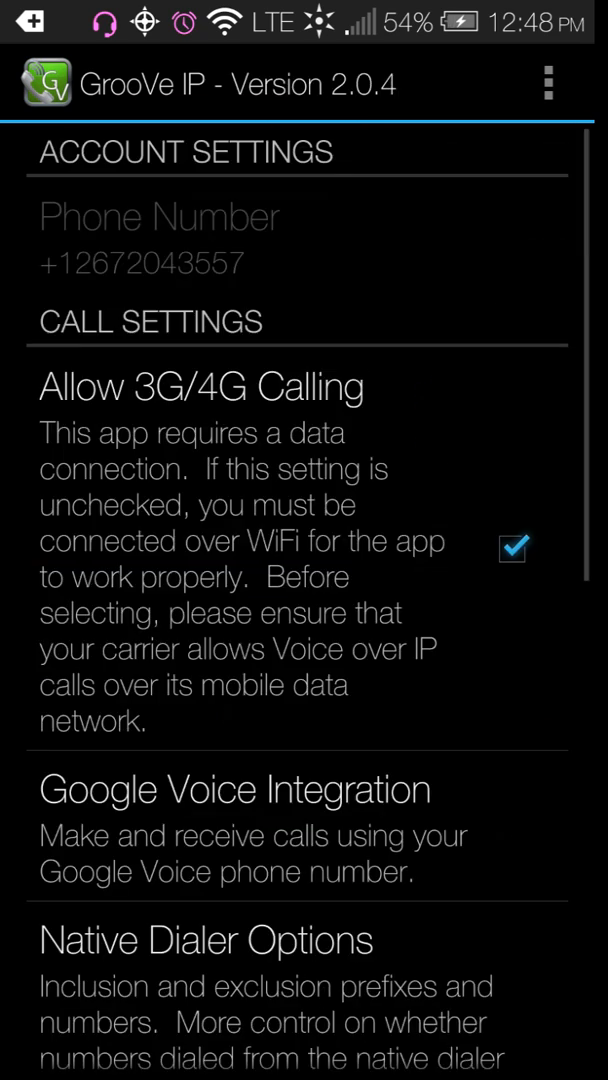
pyautogui.scroll(-3)
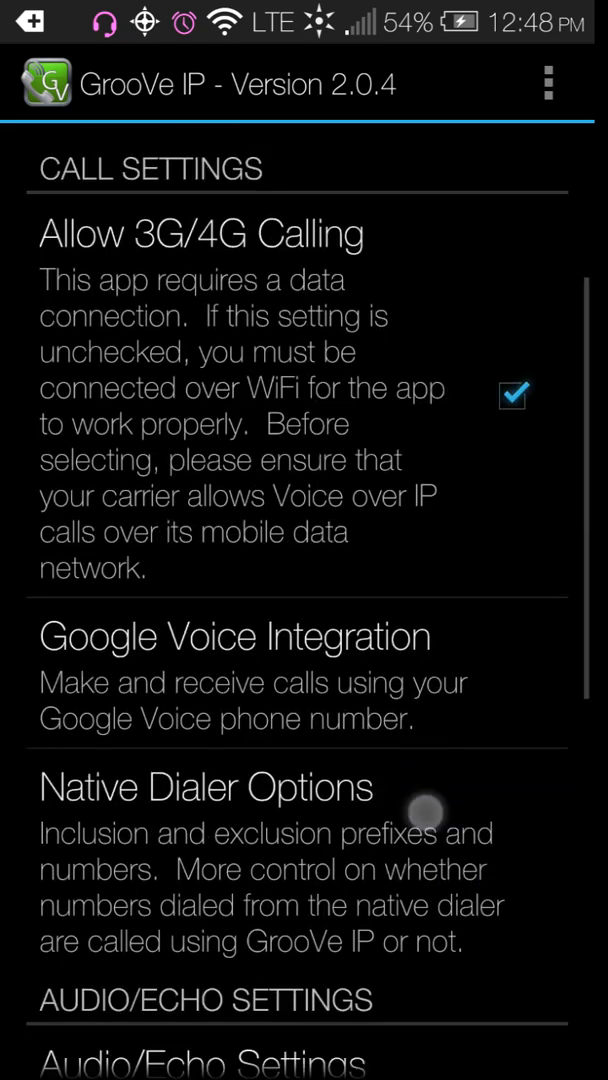
pyautogui.scroll(-3)
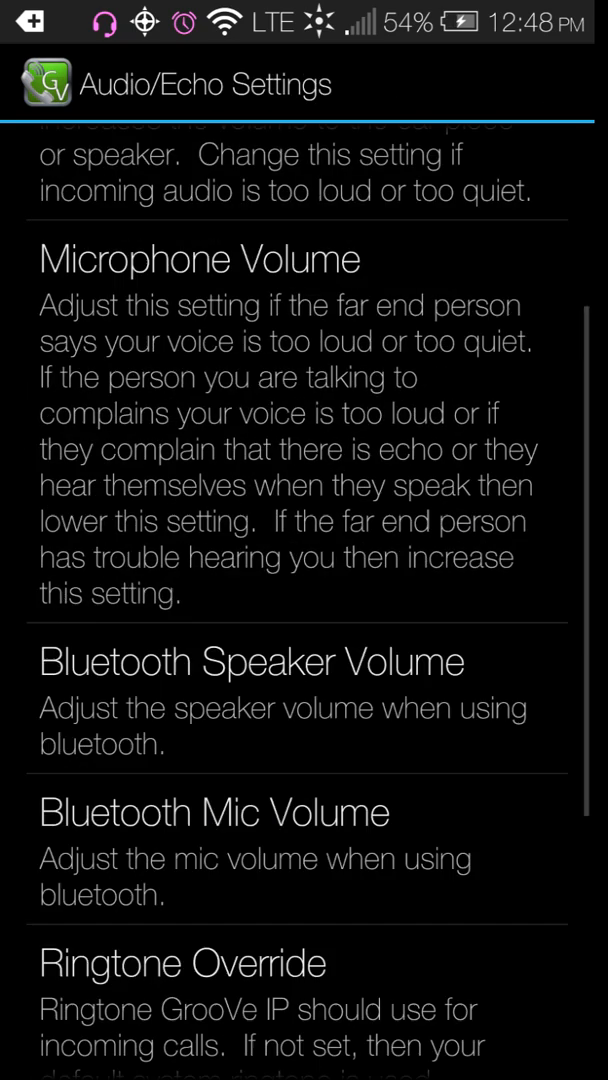
pyautogui.scroll(-3)
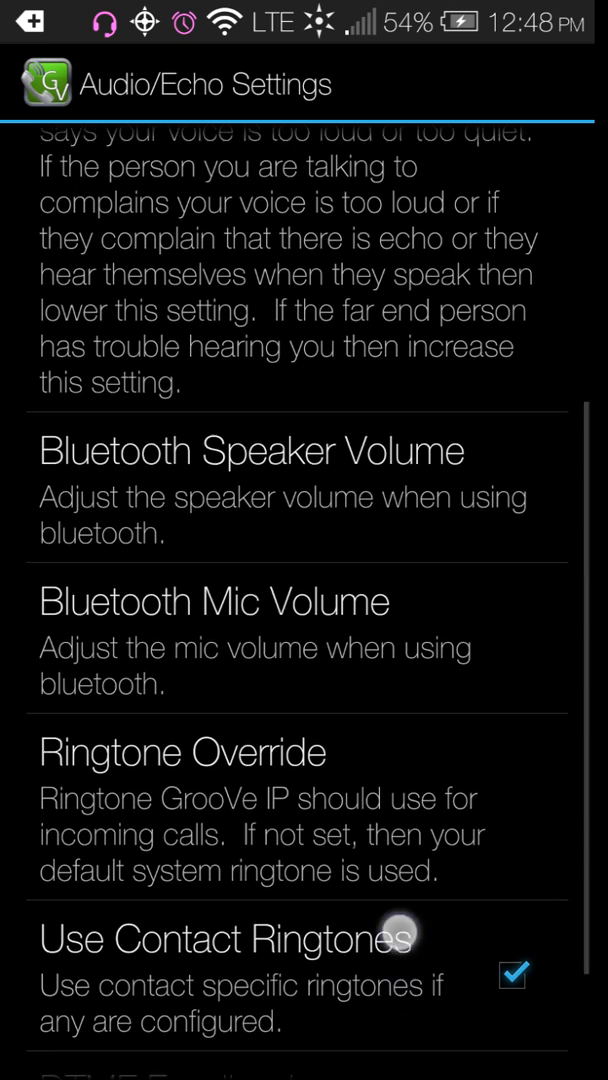
pyautogui.scroll(-3)
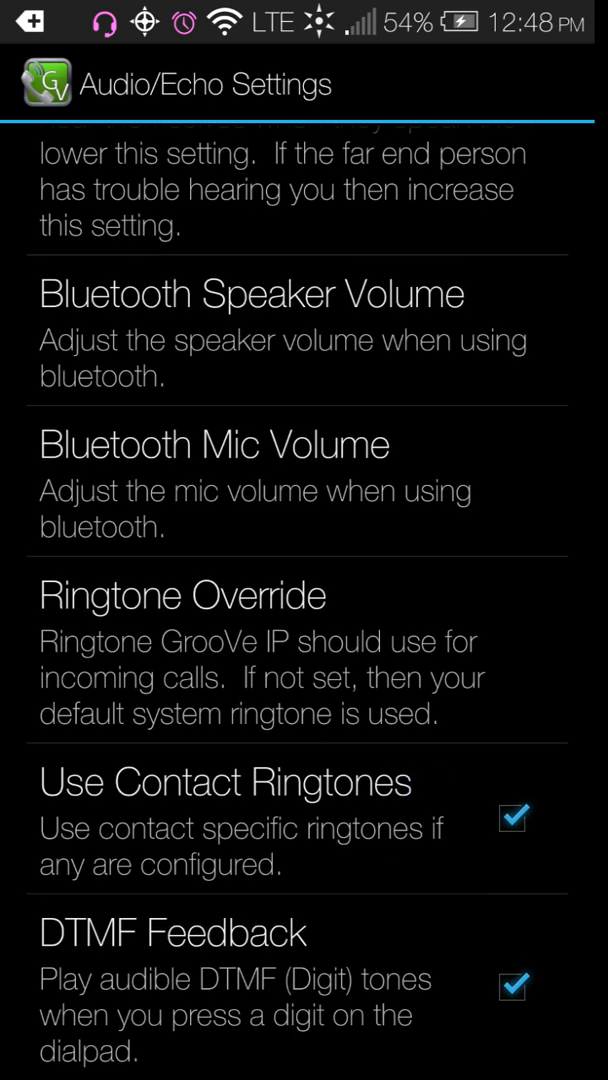
pyautogui.press('Back')
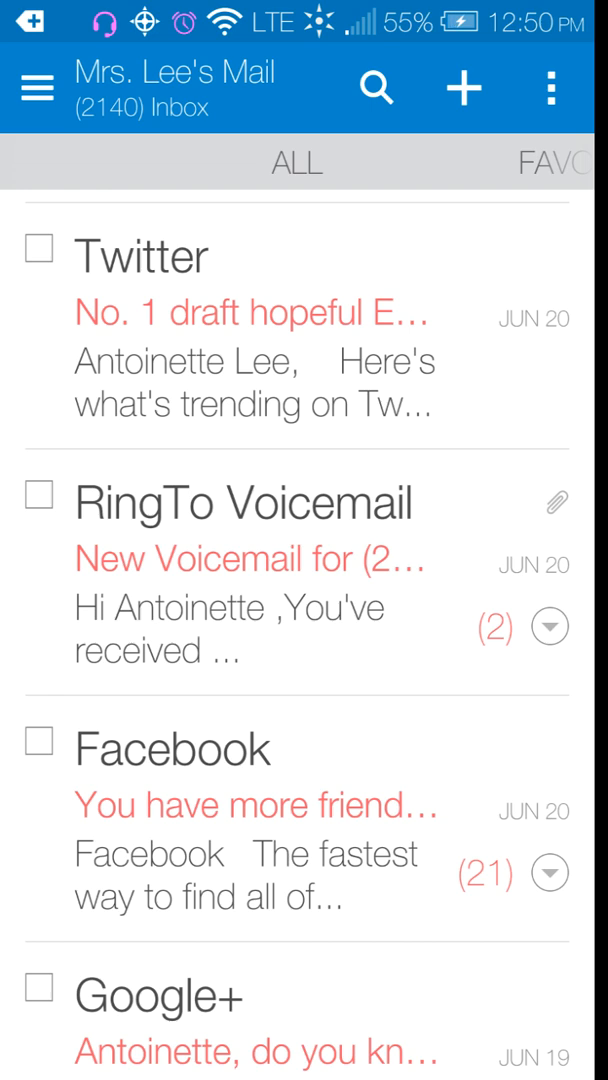
# Scroll the Email inbox down through the older June messages.
pyautogui.scroll(-3)
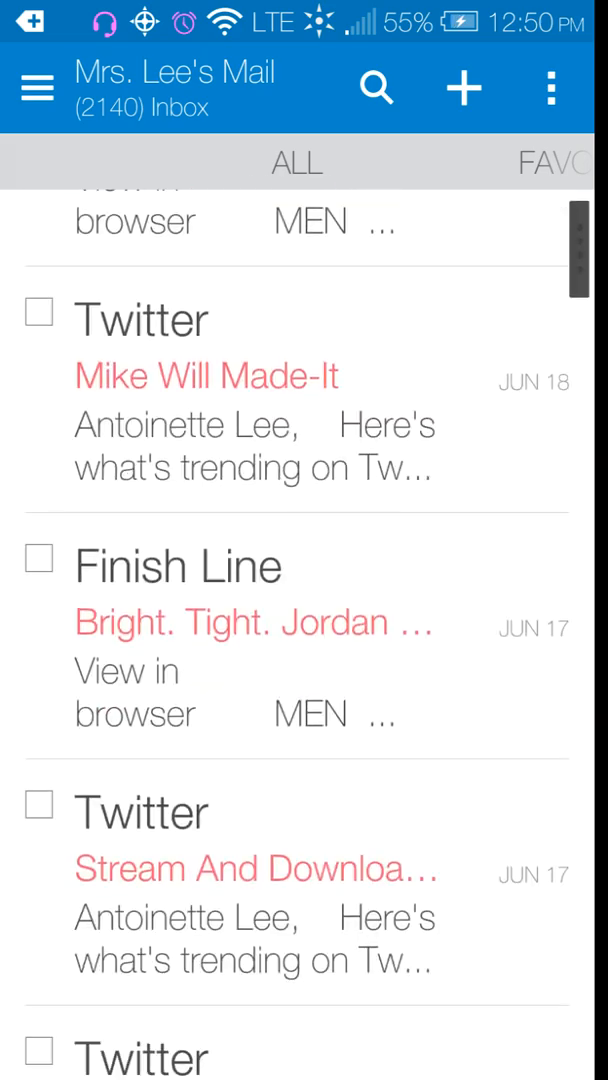
pyautogui.scroll(-3)
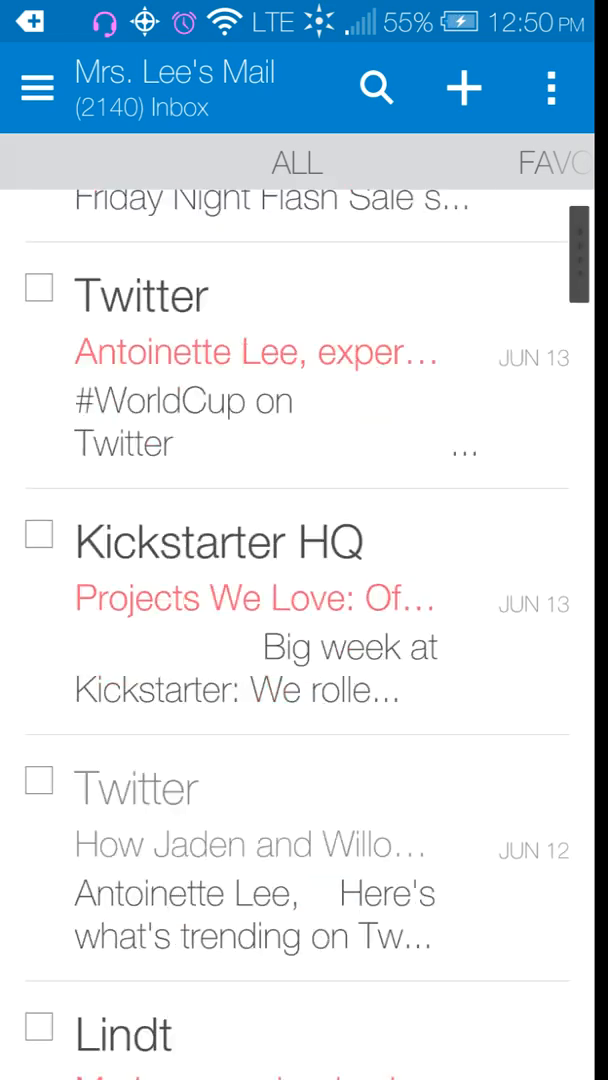
pyautogui.scroll(-3)
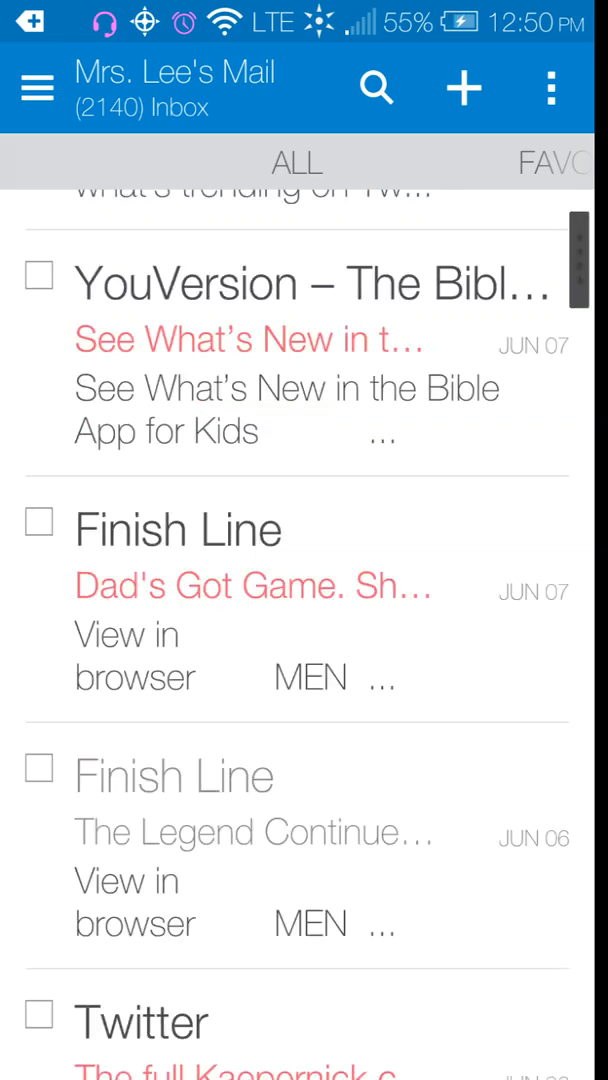
pyautogui.scroll(-3)
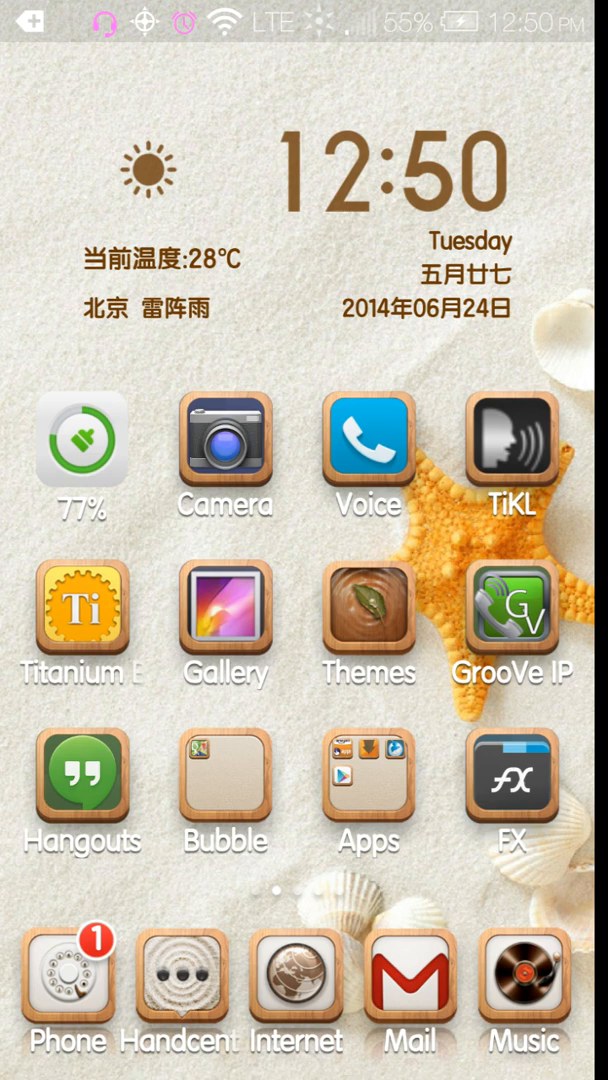
# Launch GrooVe IP from the home screen to its empty dialer.
pyautogui.click(512, 608)
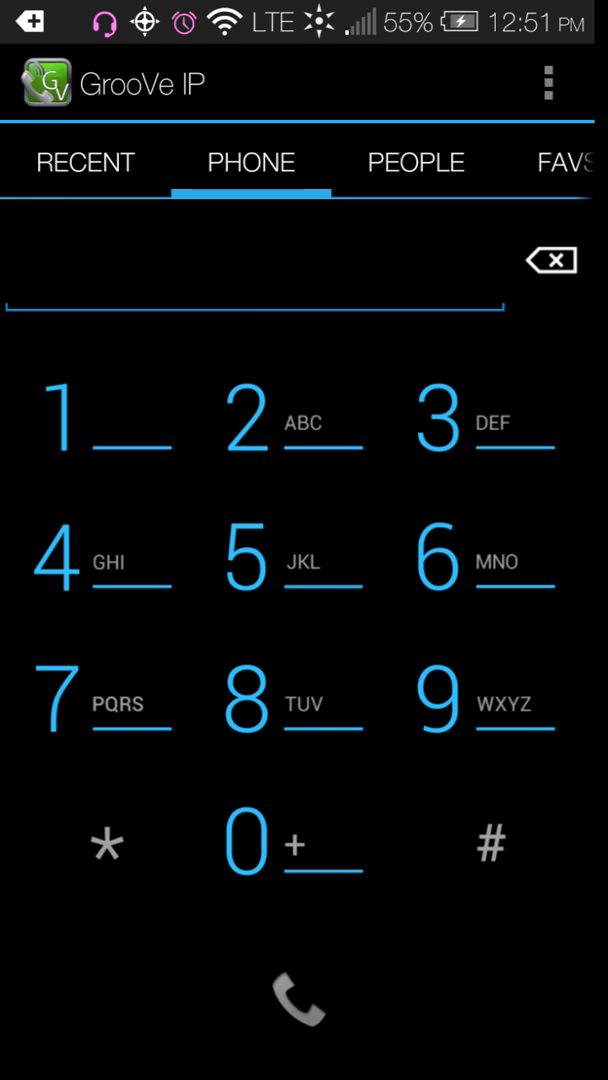
# View the missed GrooVe IP call in the notification shade, then close it back to the home screen.
pyautogui.click(256, 270)
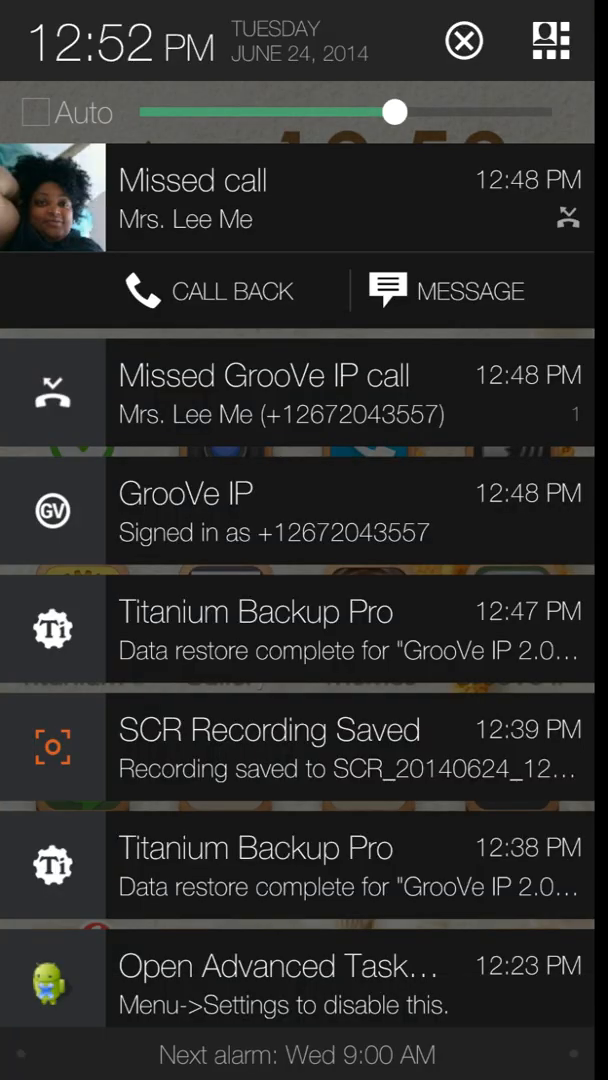
pyautogui.click(464, 40)
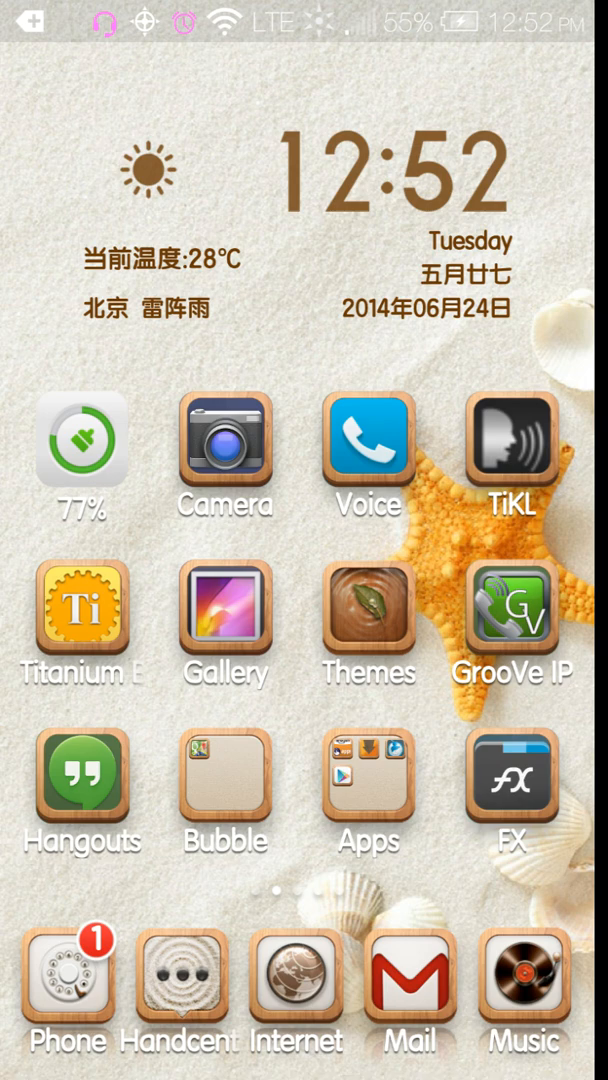